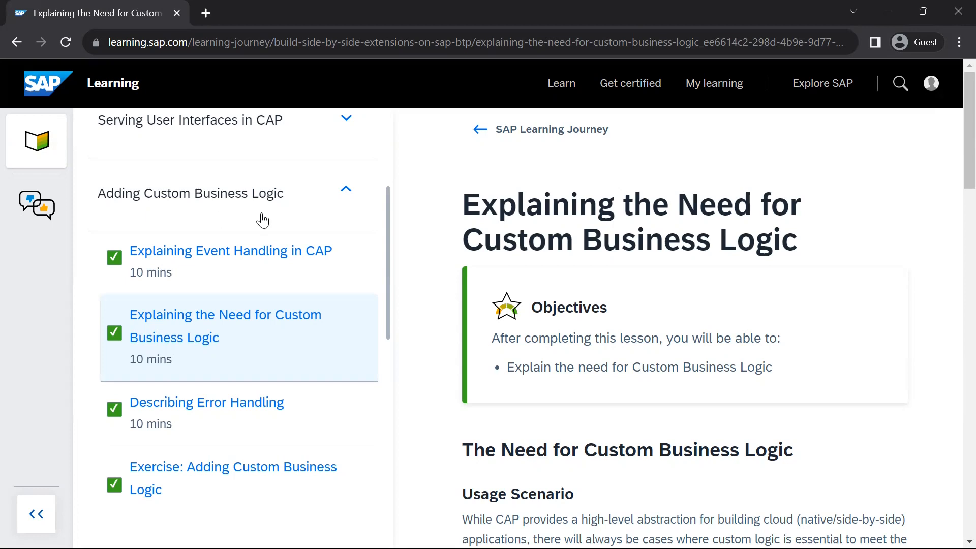
mouse_move(216, 232)
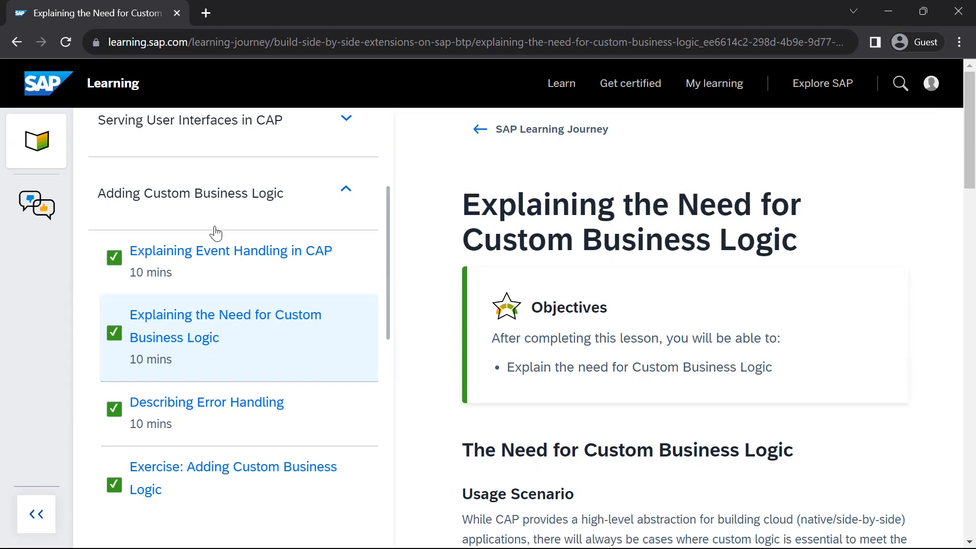
mouse_move(222, 278)
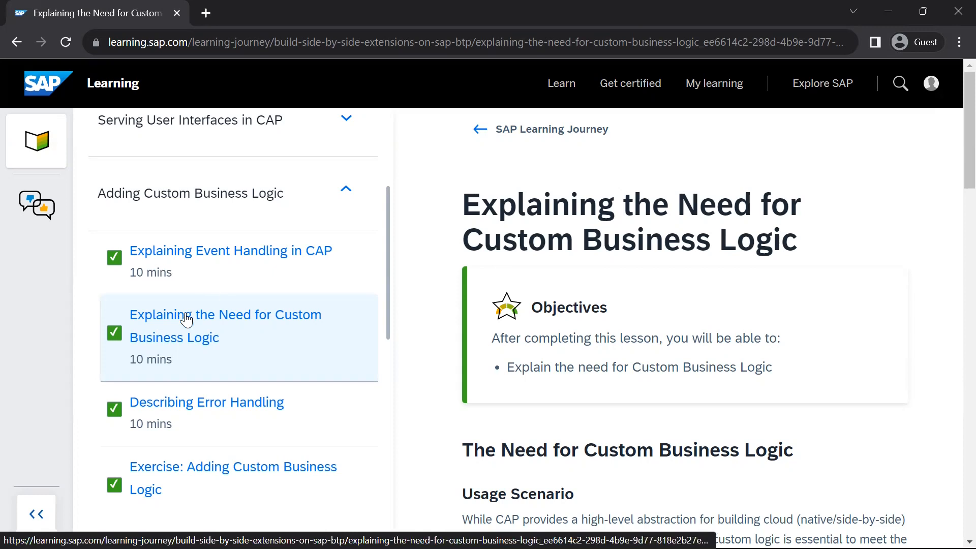
mouse_move(110, 453)
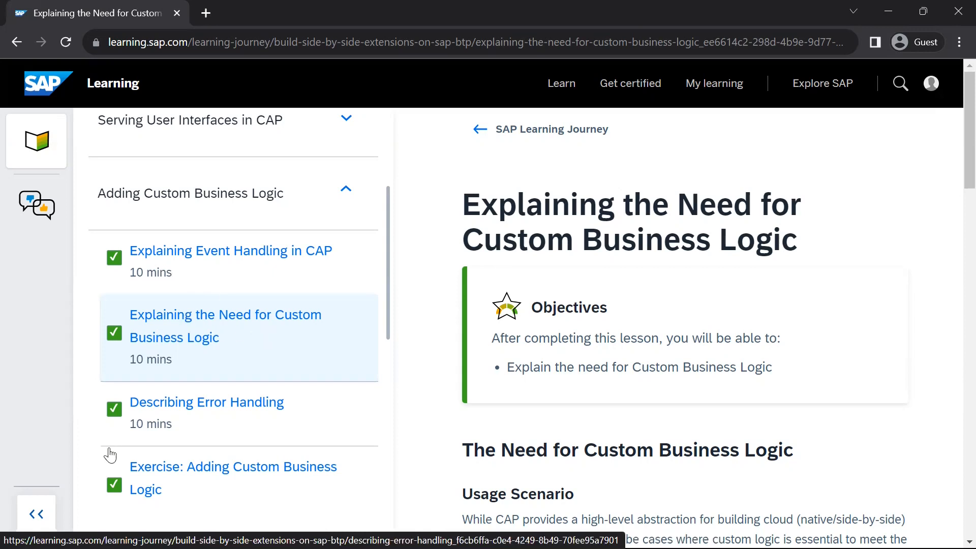
Collapse the course outline and scroll down the custom business logic lesson
click(36, 513)
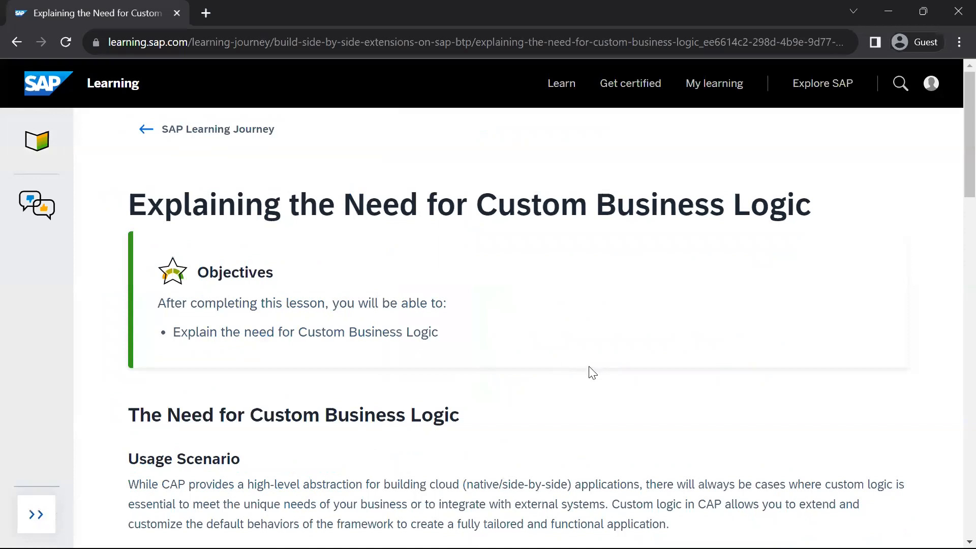
scroll(down, 3)
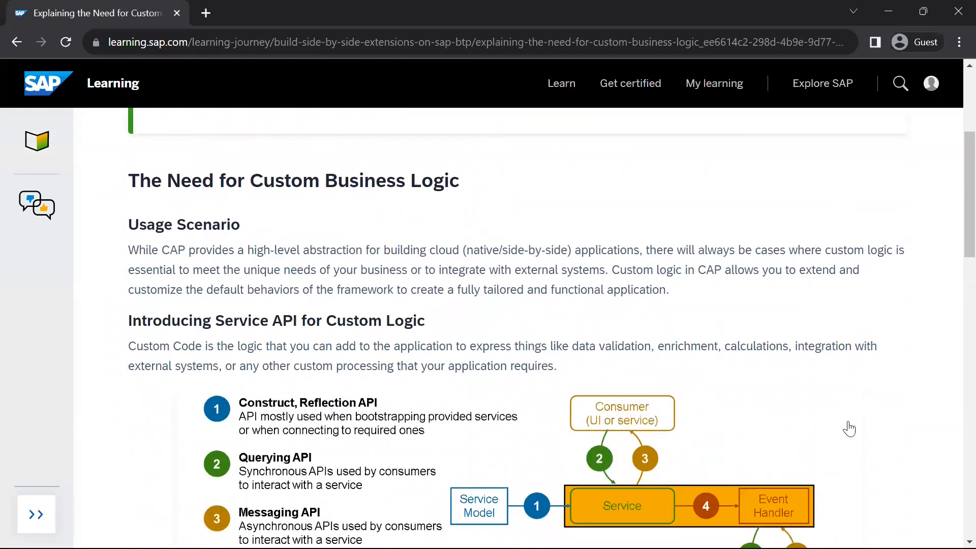
scroll(down, 3)
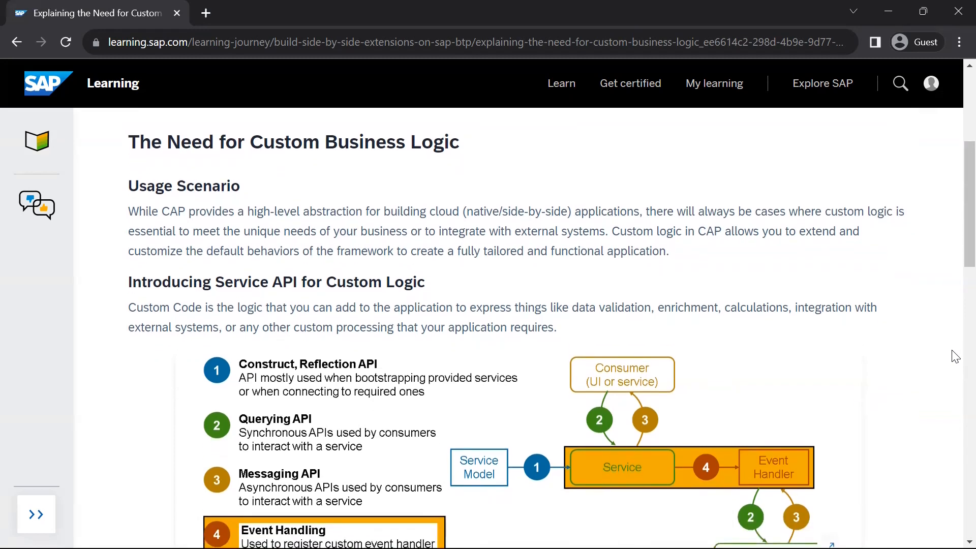
mouse_move(264, 266)
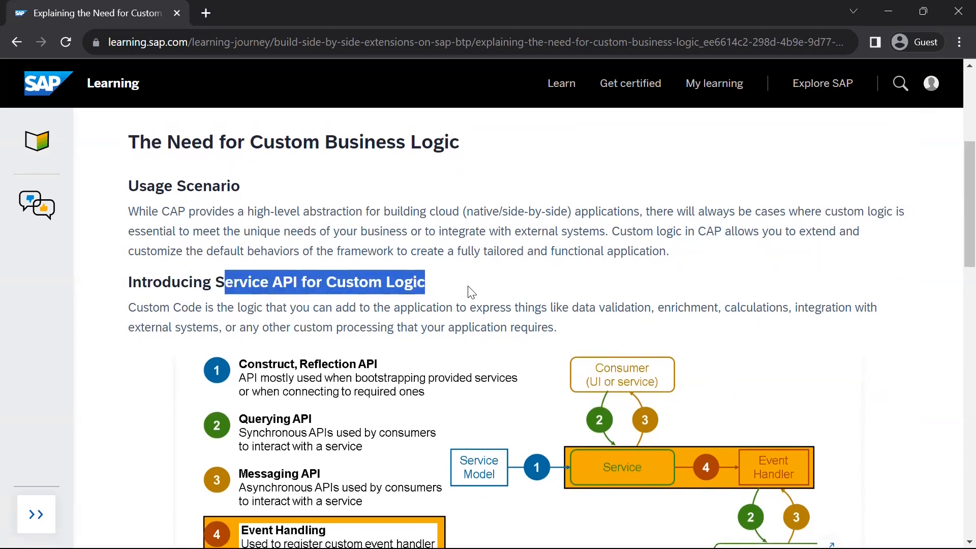
Highlight the Service API passage about custom code for data validation and enrichment
click(521, 302)
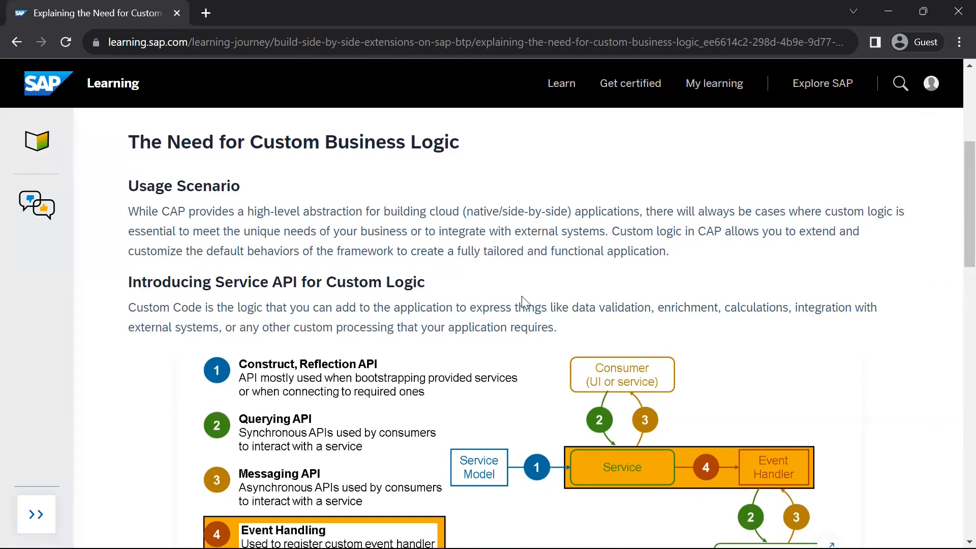
drag(570, 307, 718, 307)
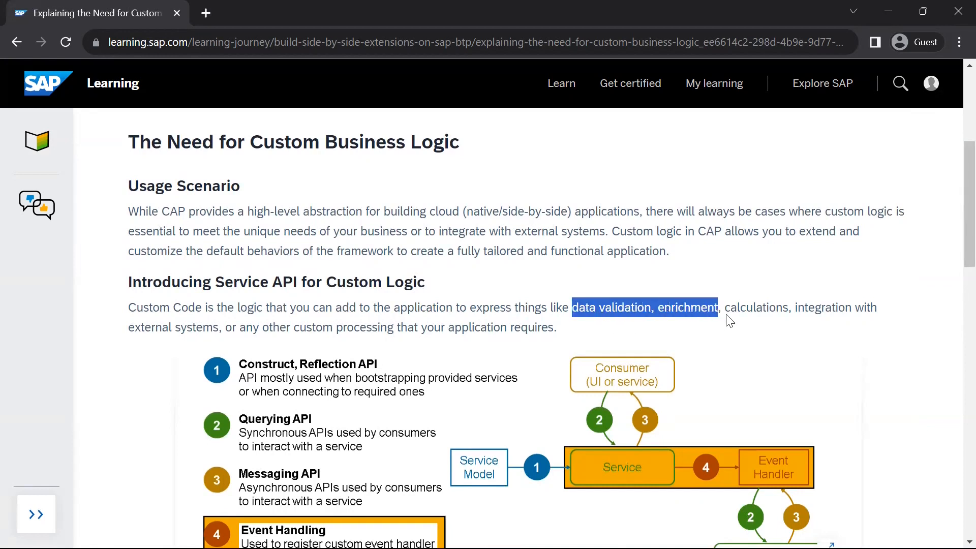
drag(719, 308, 853, 308)
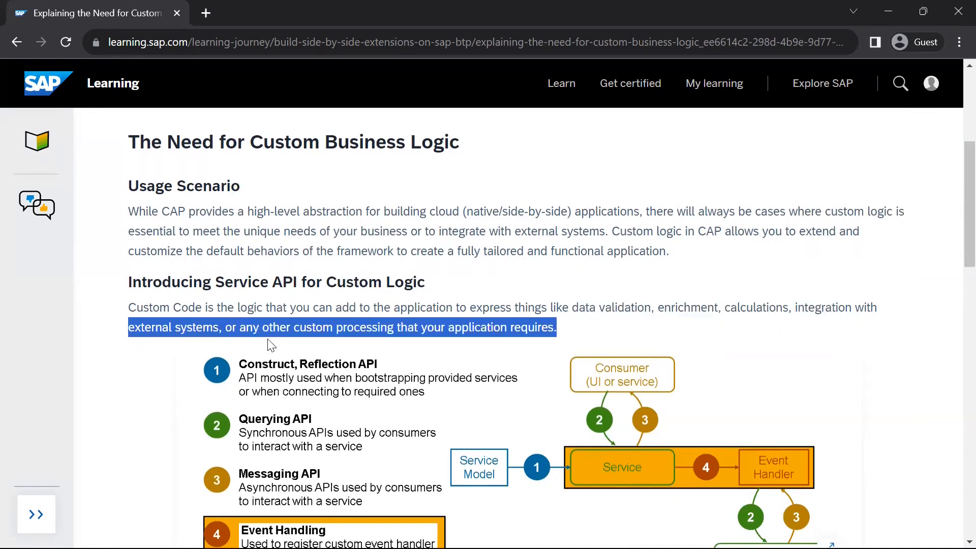
mouse_move(929, 391)
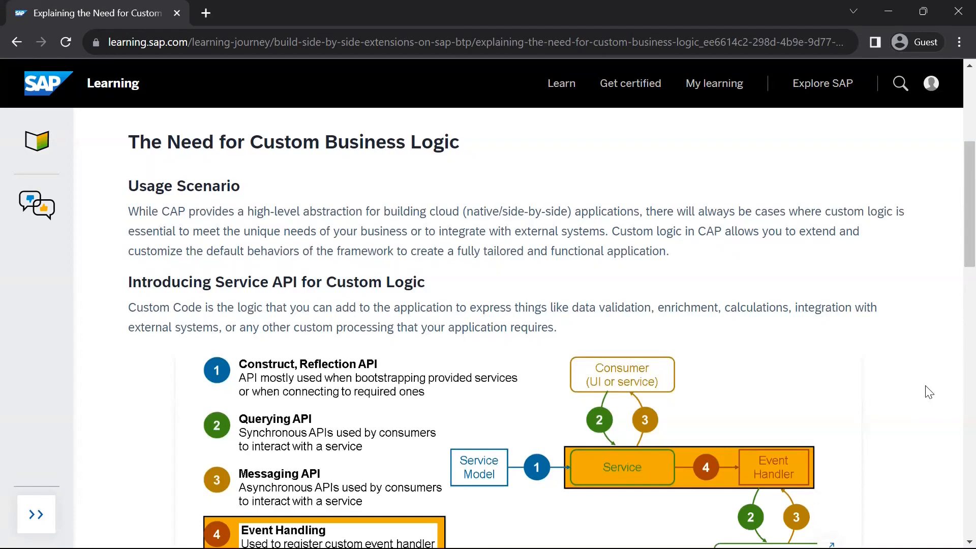
scroll(down, 3)
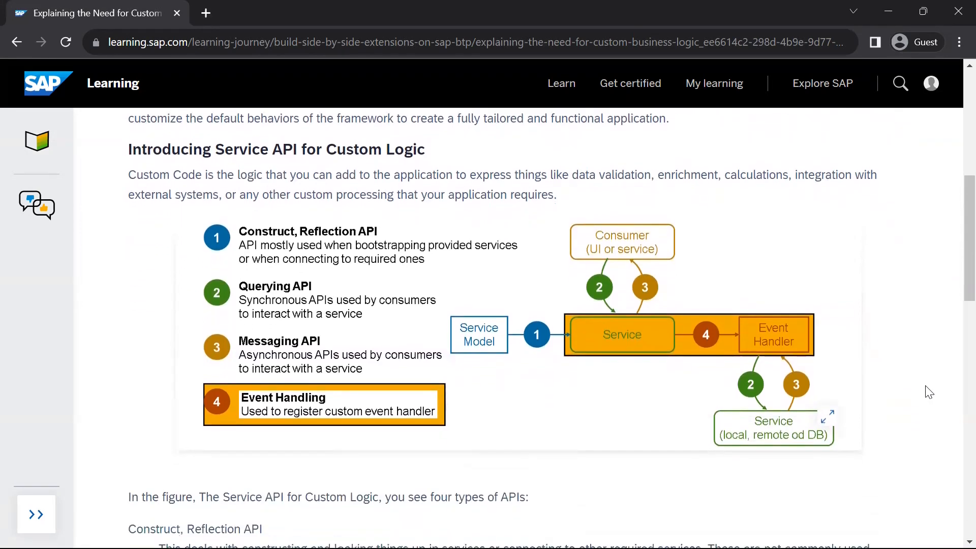
mouse_move(281, 318)
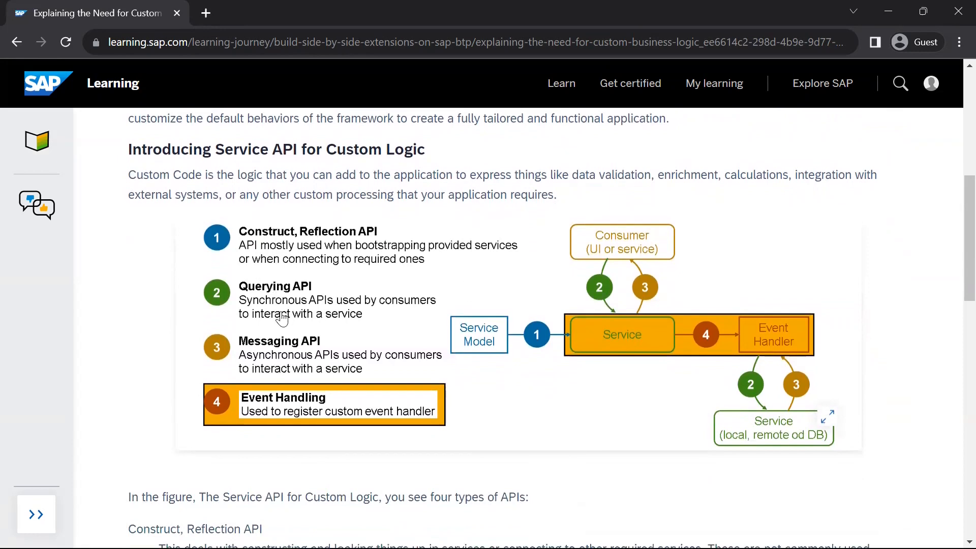
mouse_move(383, 475)
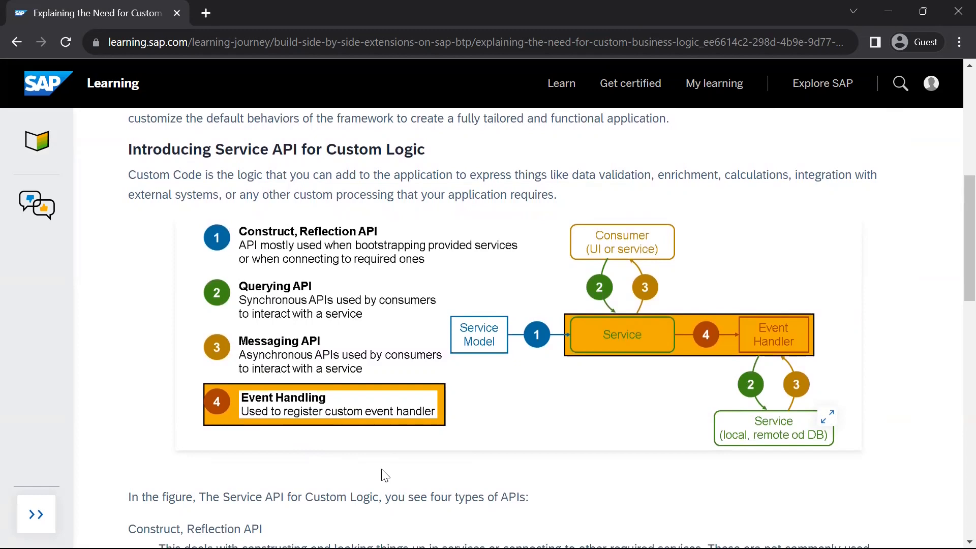
mouse_move(200, 371)
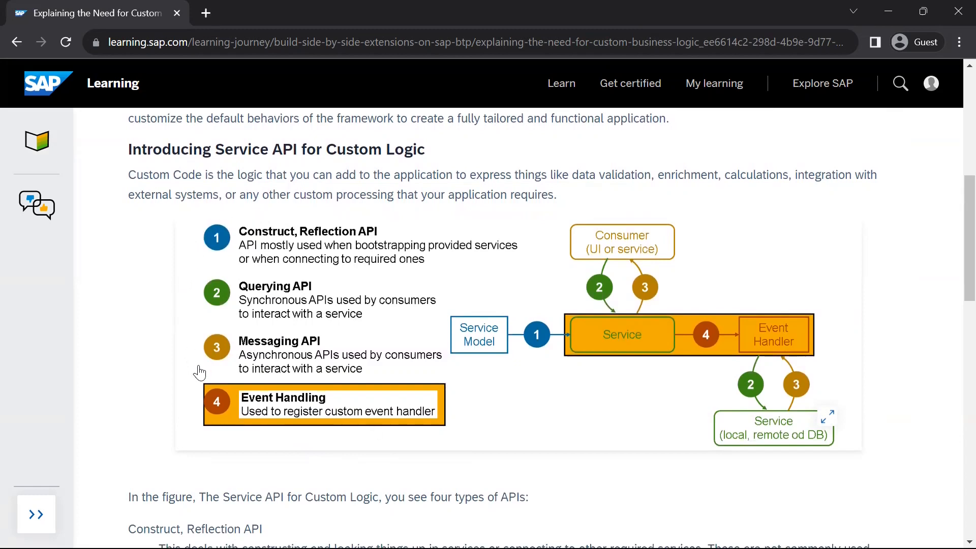
mouse_move(401, 248)
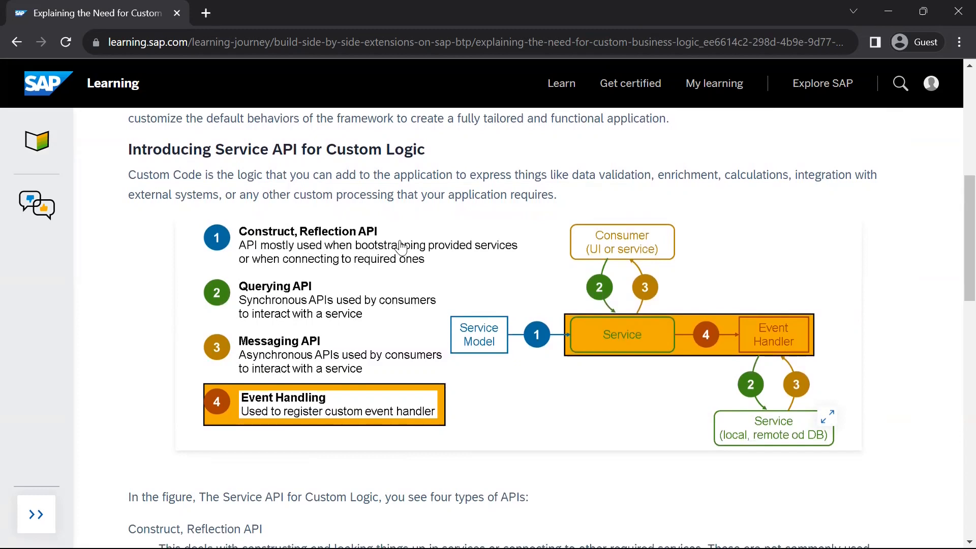
mouse_move(359, 258)
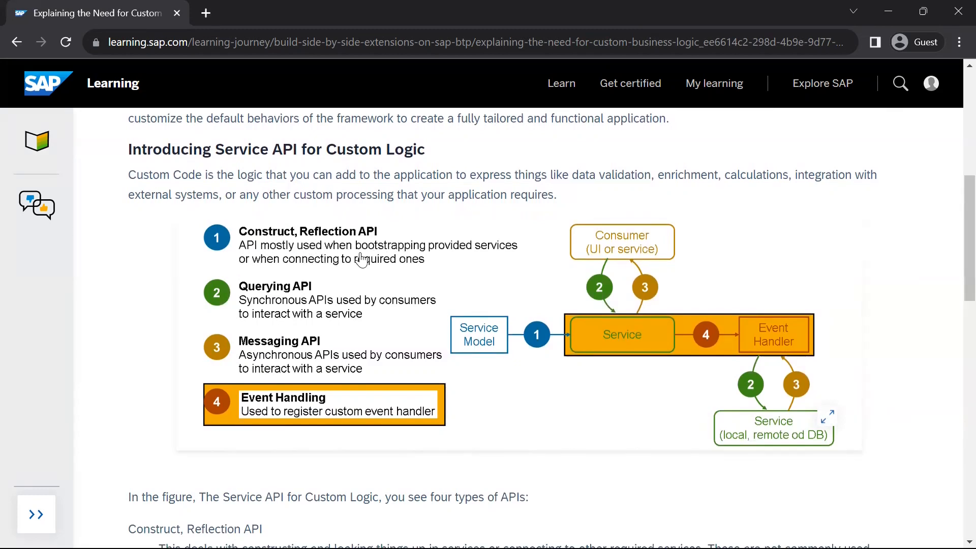
mouse_move(479, 272)
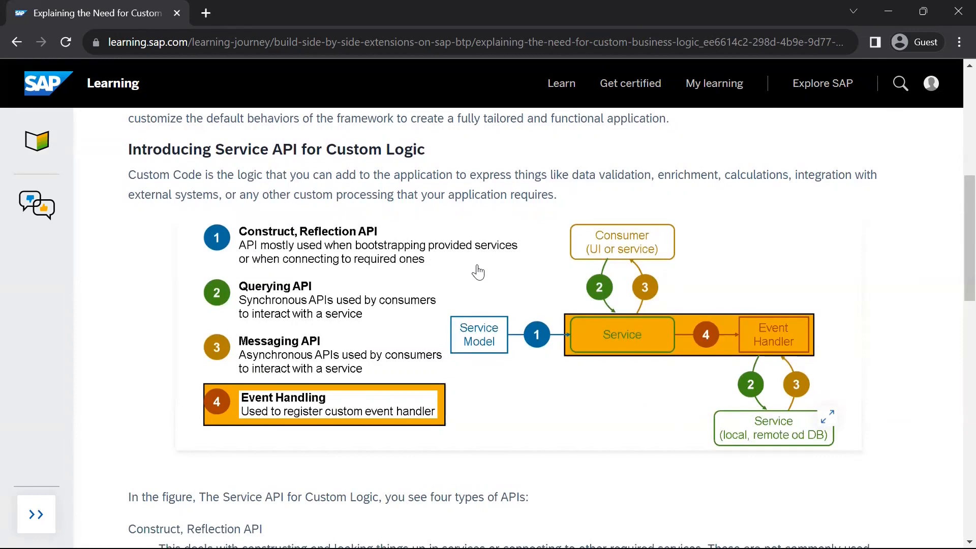
mouse_move(622, 412)
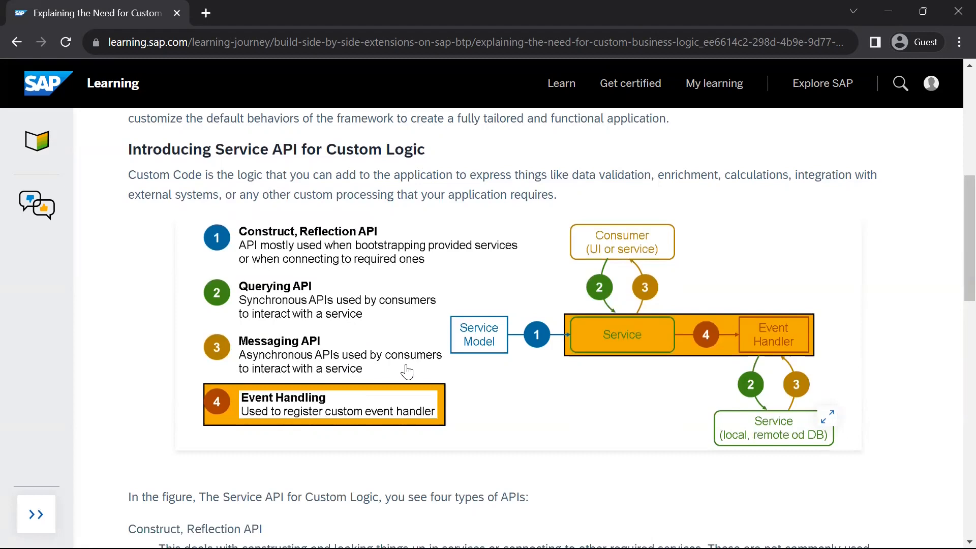
mouse_move(194, 350)
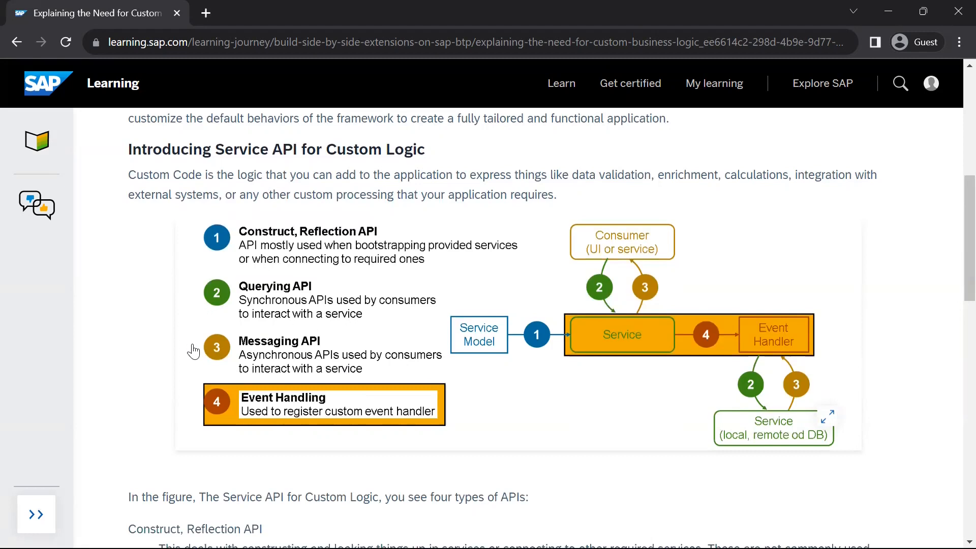
mouse_move(138, 327)
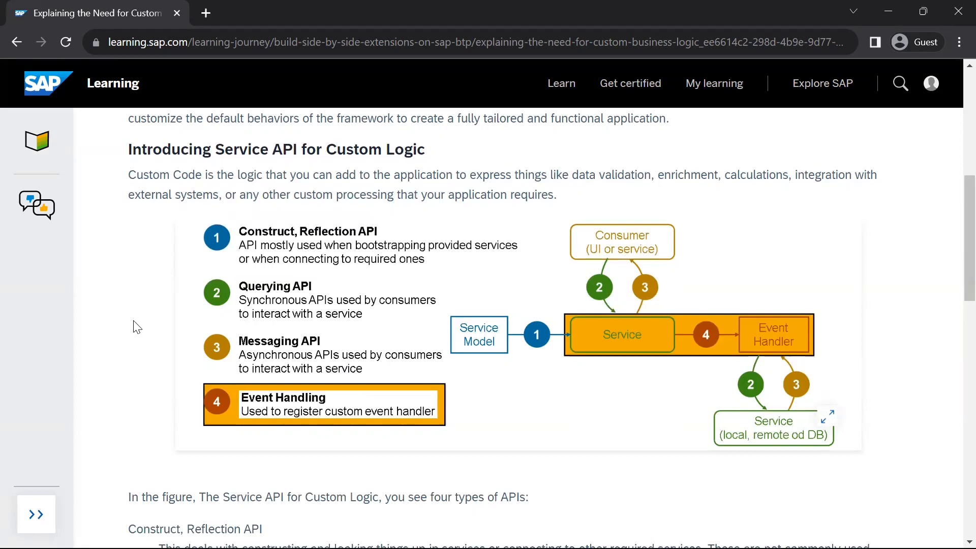
mouse_move(144, 411)
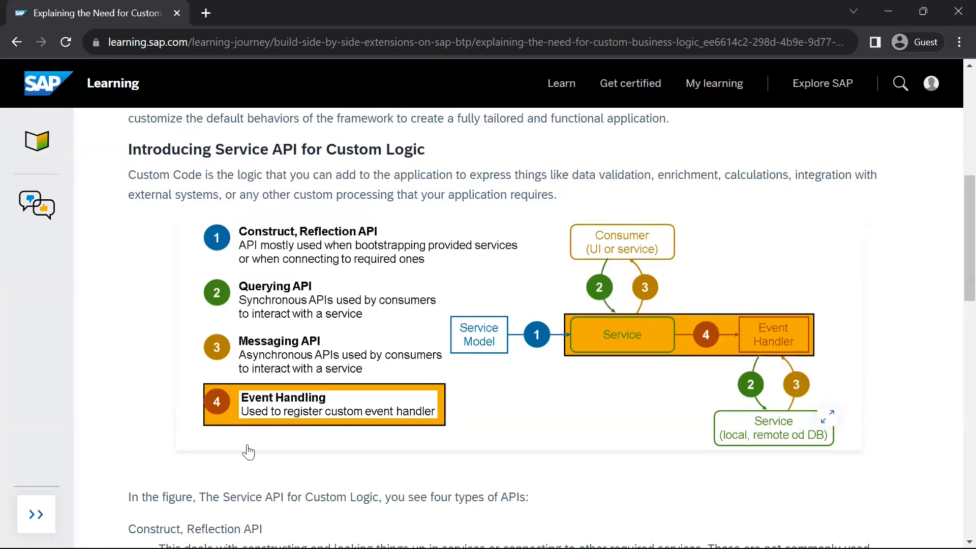
mouse_move(857, 488)
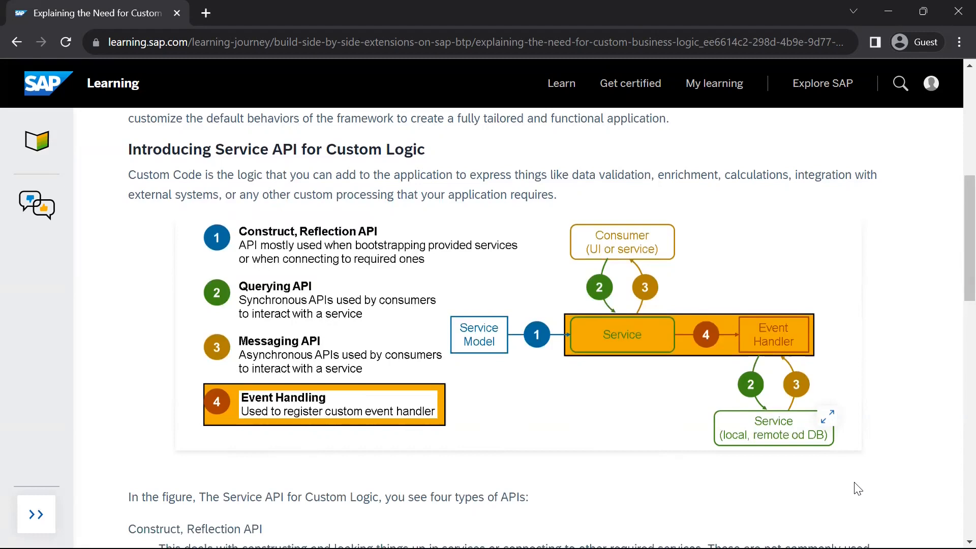
scroll(down, 3)
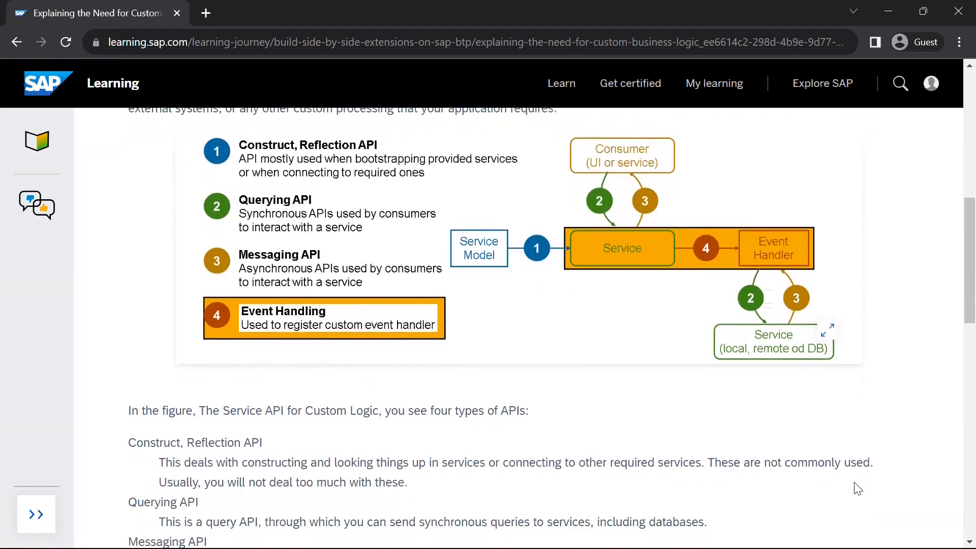
scroll(down, 3)
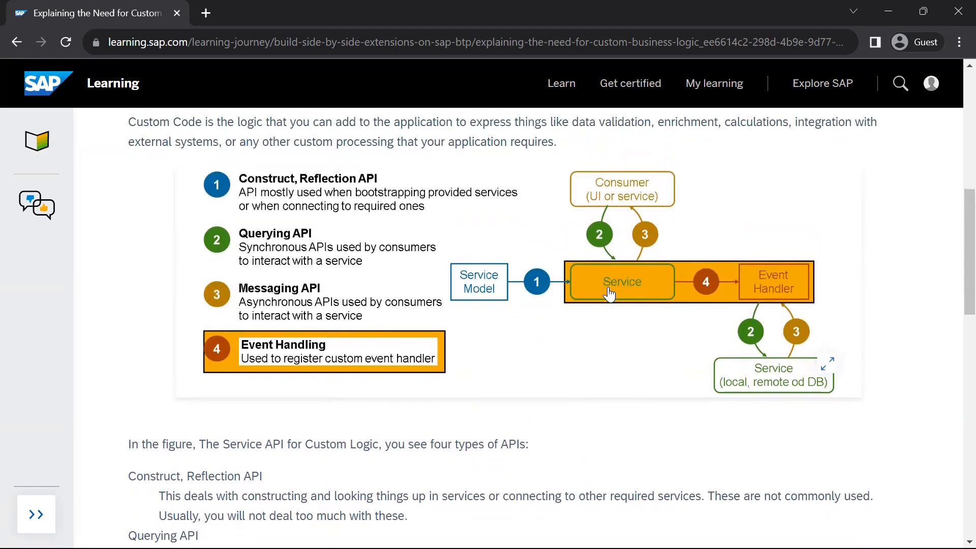
mouse_move(633, 280)
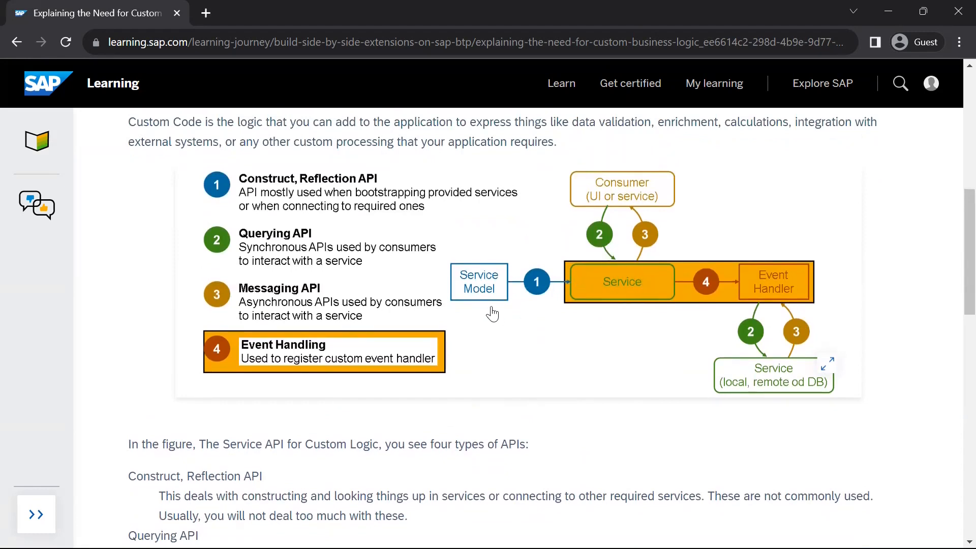
mouse_move(272, 268)
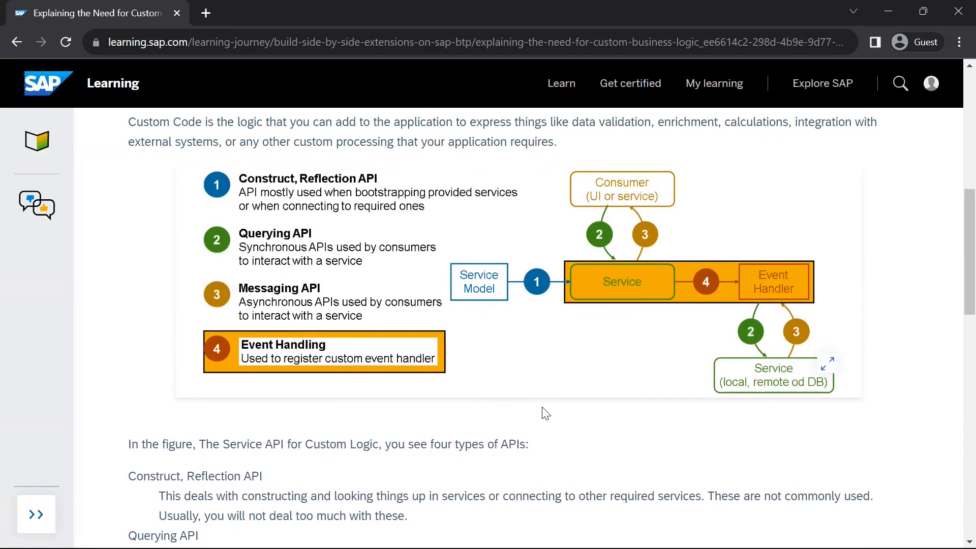
Scroll past the figure through the Construct, Querying, Messaging and Event Handling API descriptions
scroll(down, 3)
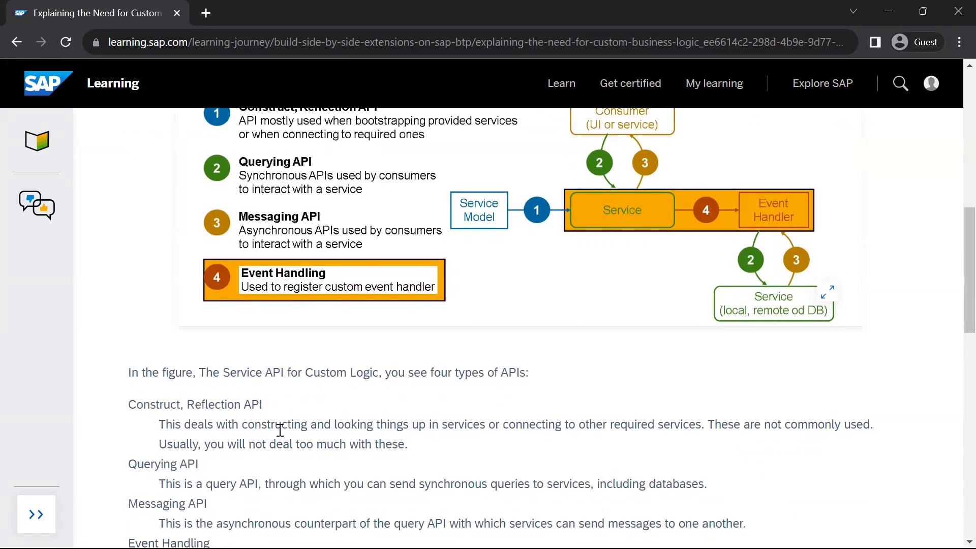
drag(351, 424, 411, 424)
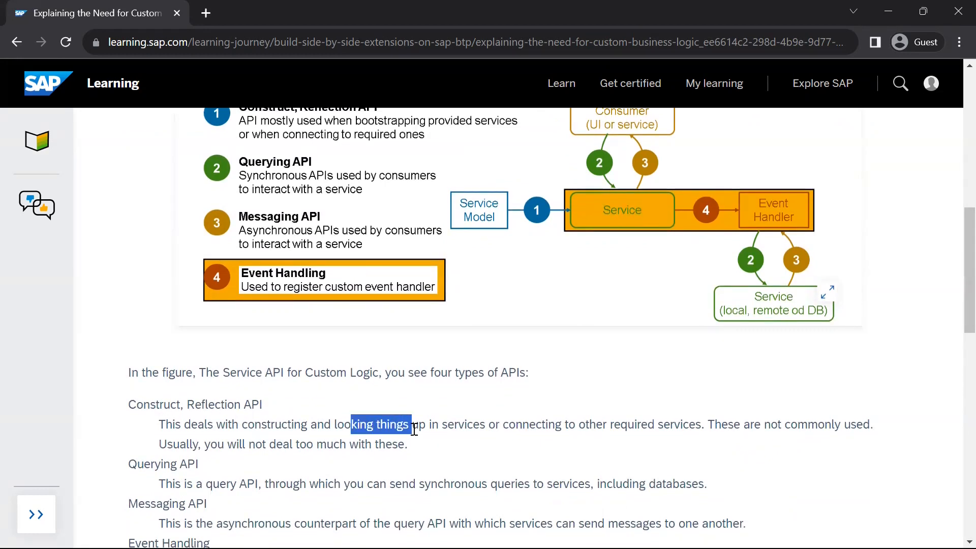
click(677, 450)
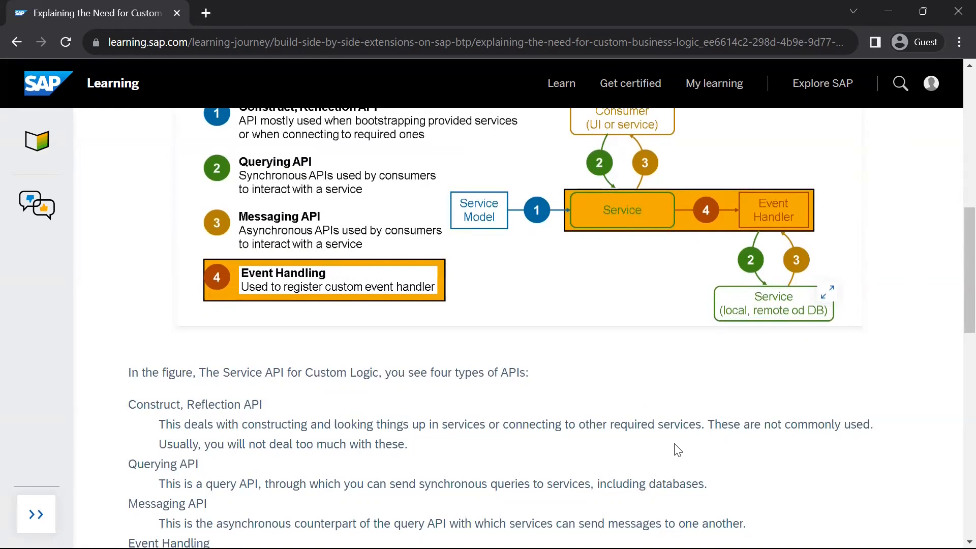
mouse_move(749, 458)
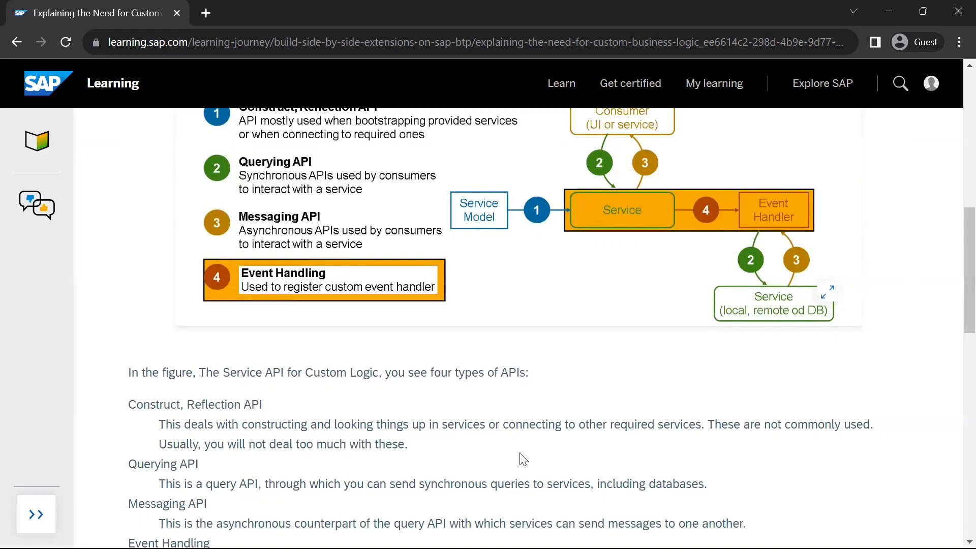
mouse_move(212, 449)
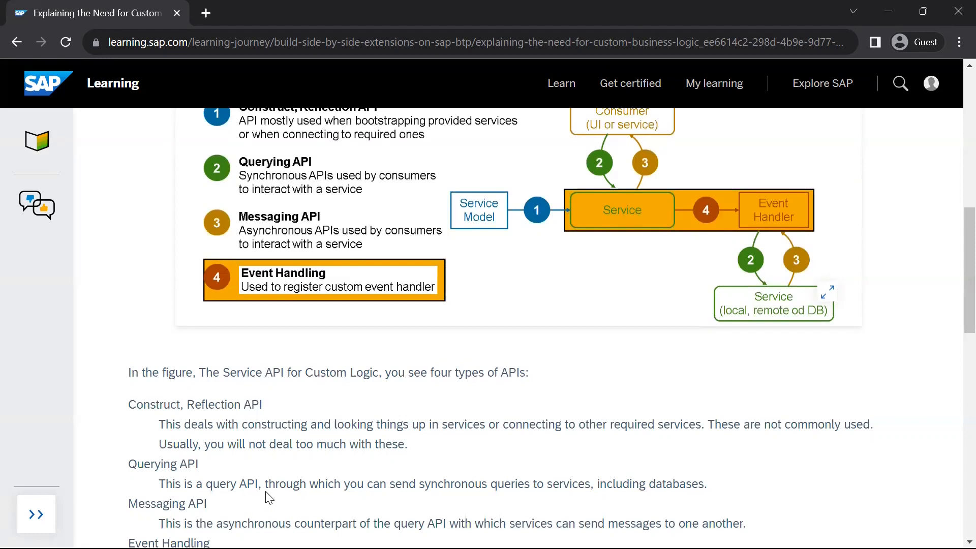
drag(350, 483, 510, 483)
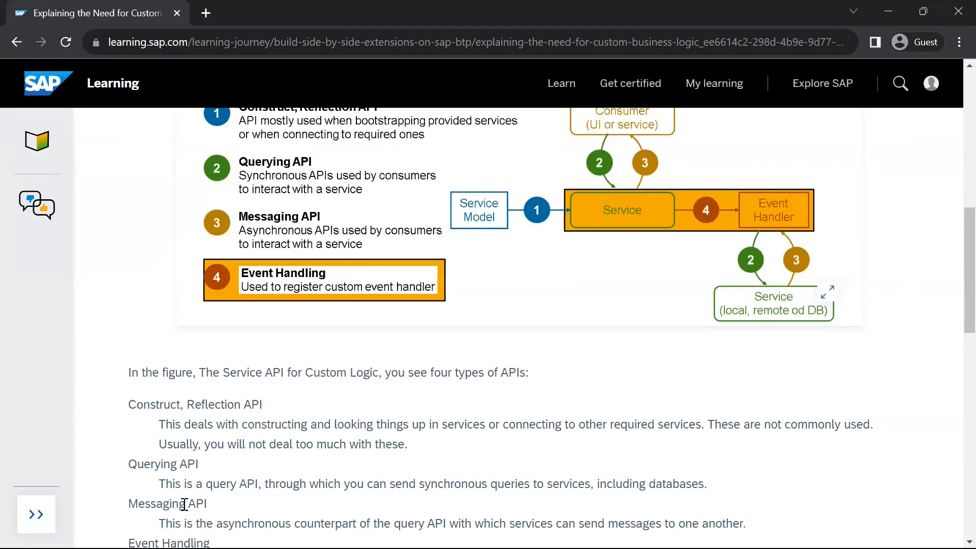
scroll(down, 3)
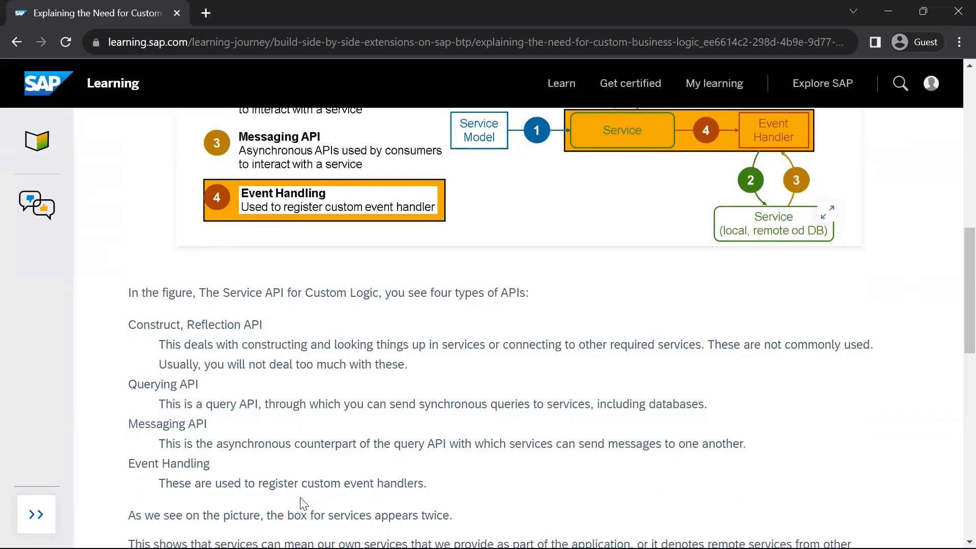
mouse_move(748, 483)
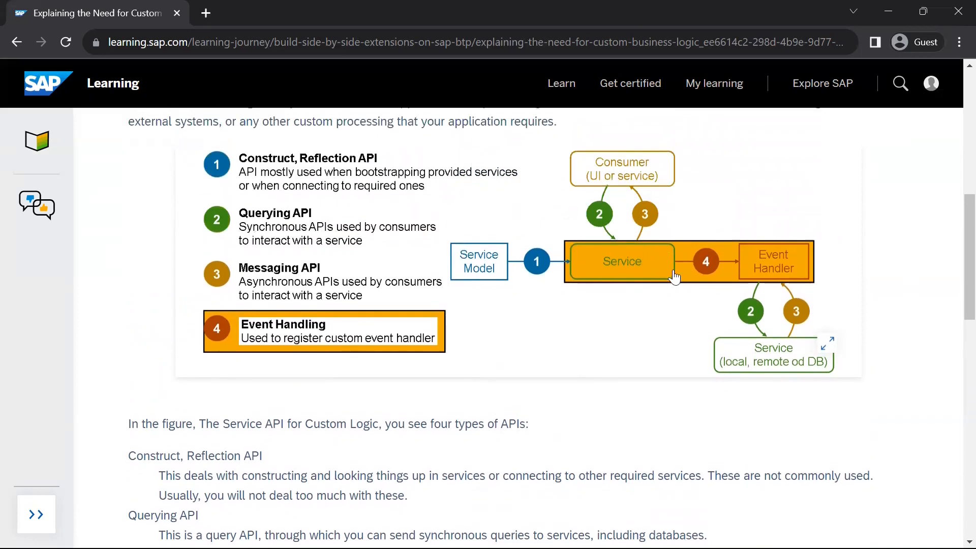
mouse_move(601, 183)
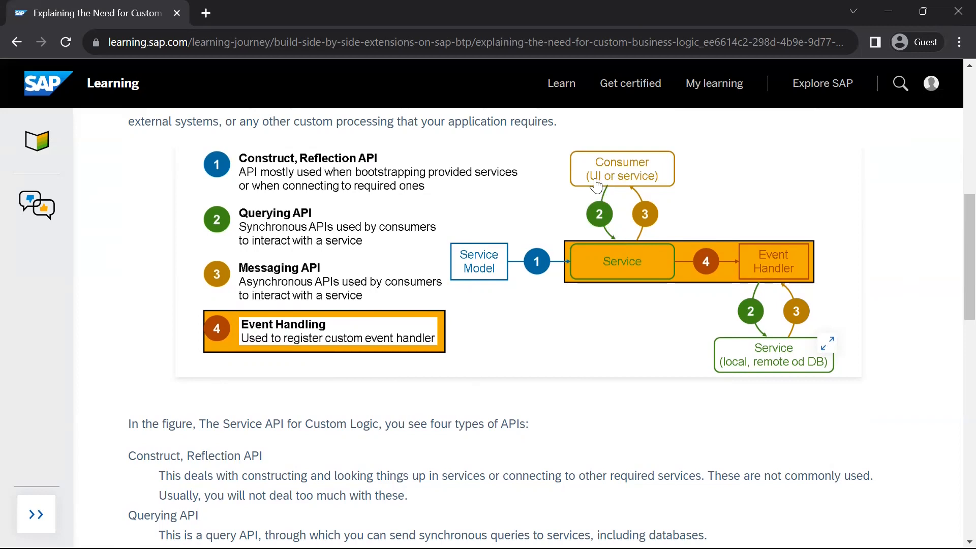
mouse_move(609, 205)
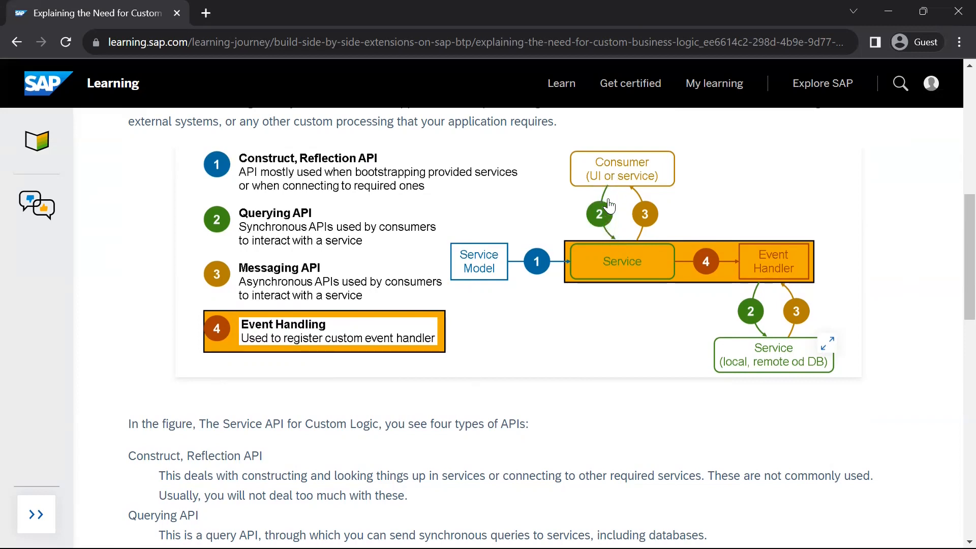
mouse_move(649, 220)
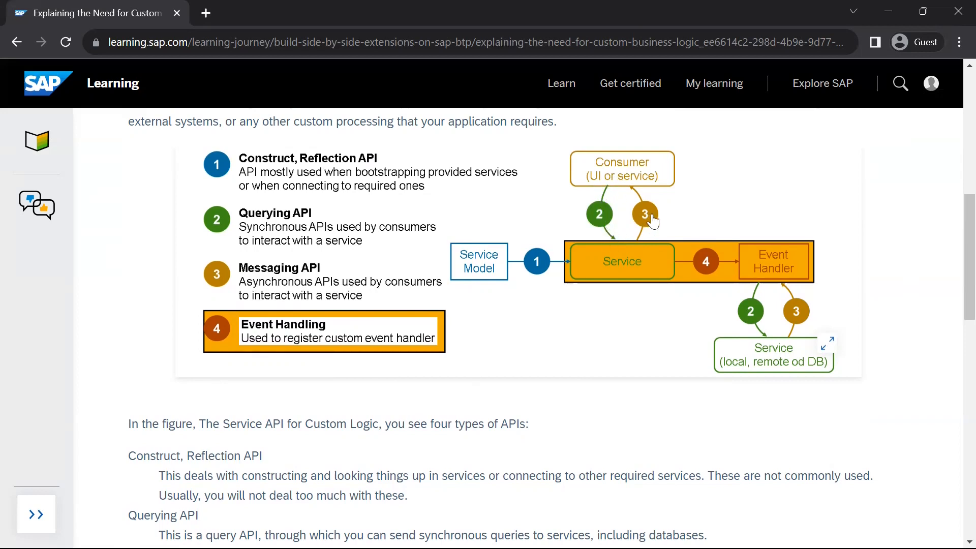
mouse_move(616, 276)
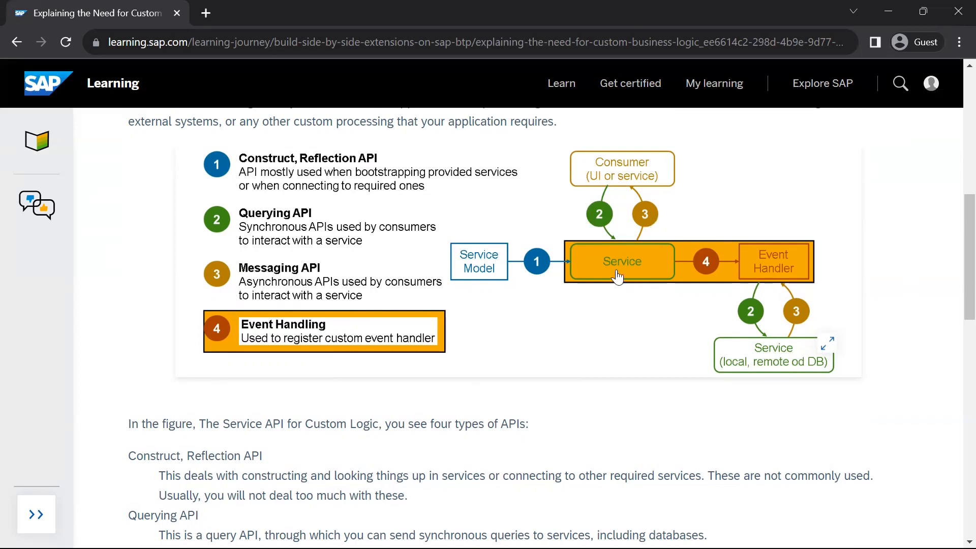
mouse_move(760, 269)
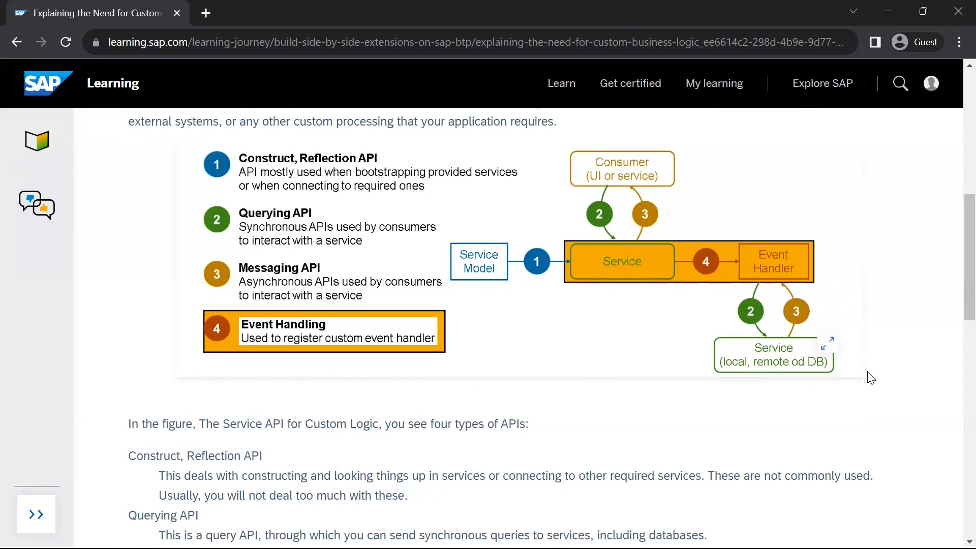
mouse_move(834, 378)
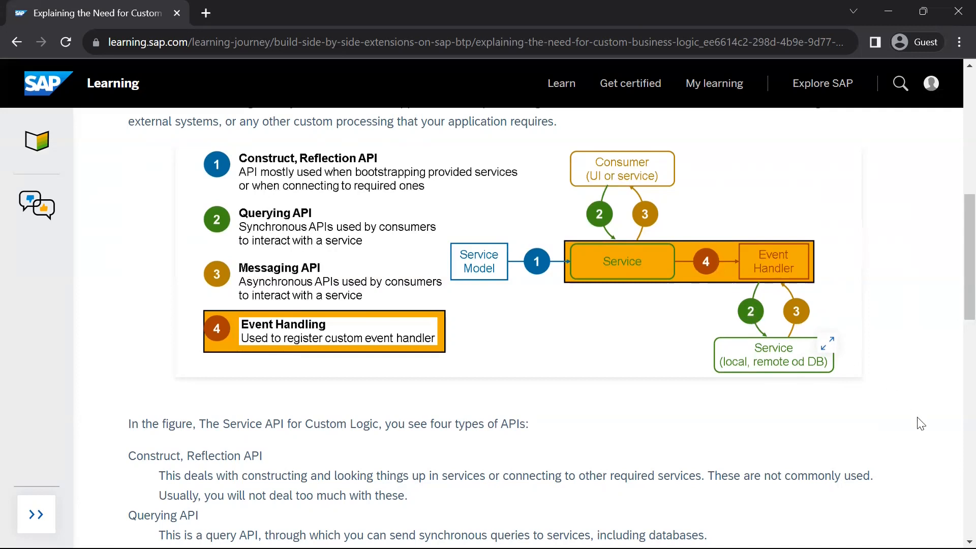
Scroll down toward the lesson's Summary, highlighting a line while reading
scroll(down, 3)
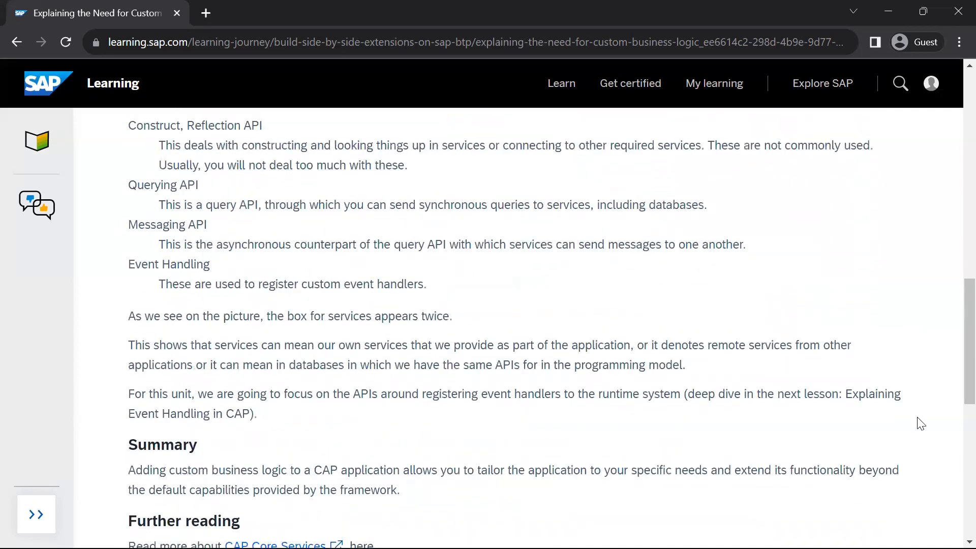
scroll(down, 3)
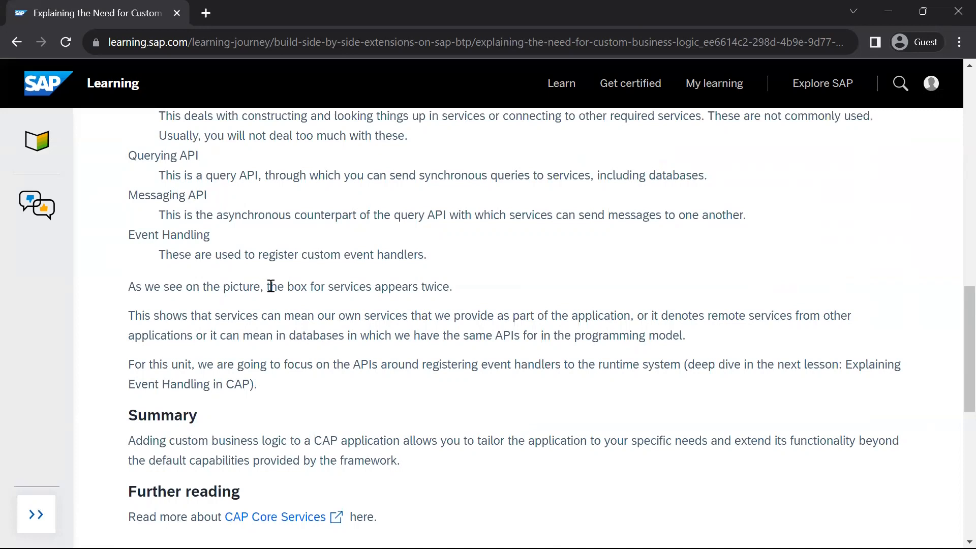
mouse_move(538, 302)
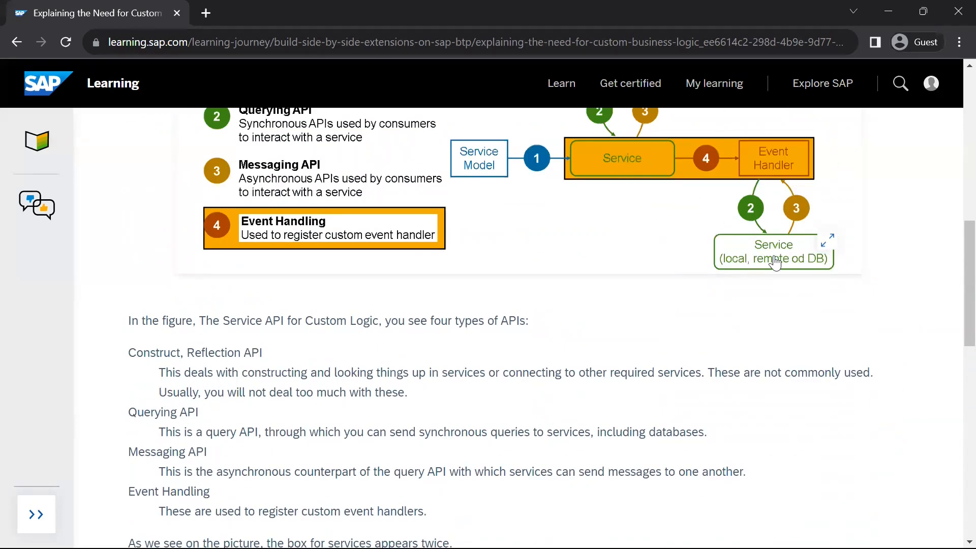
scroll(down, 3)
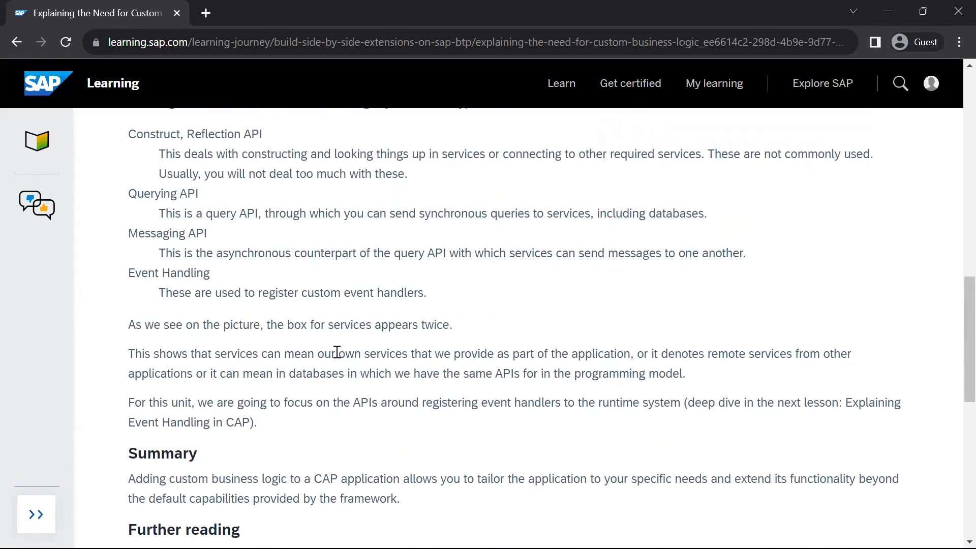
drag(364, 353, 453, 352)
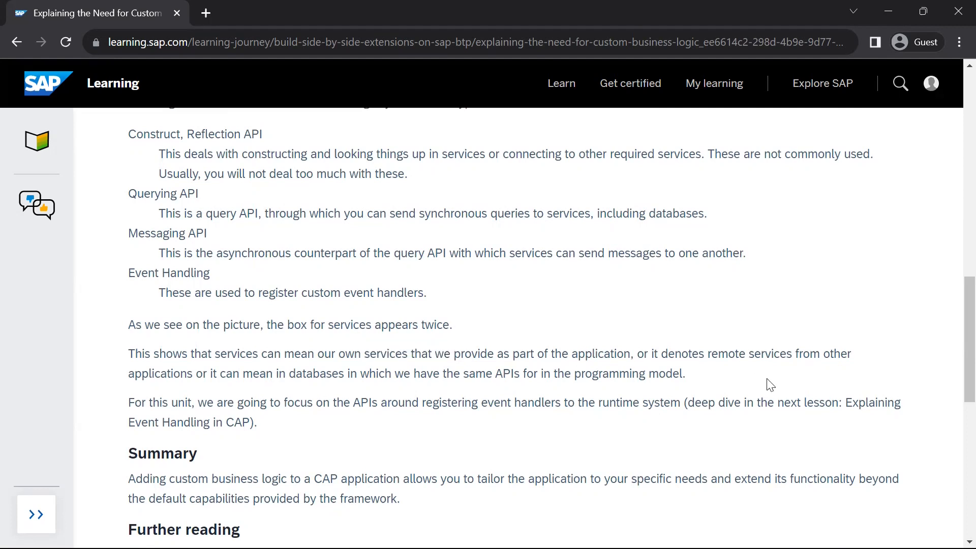
mouse_move(234, 373)
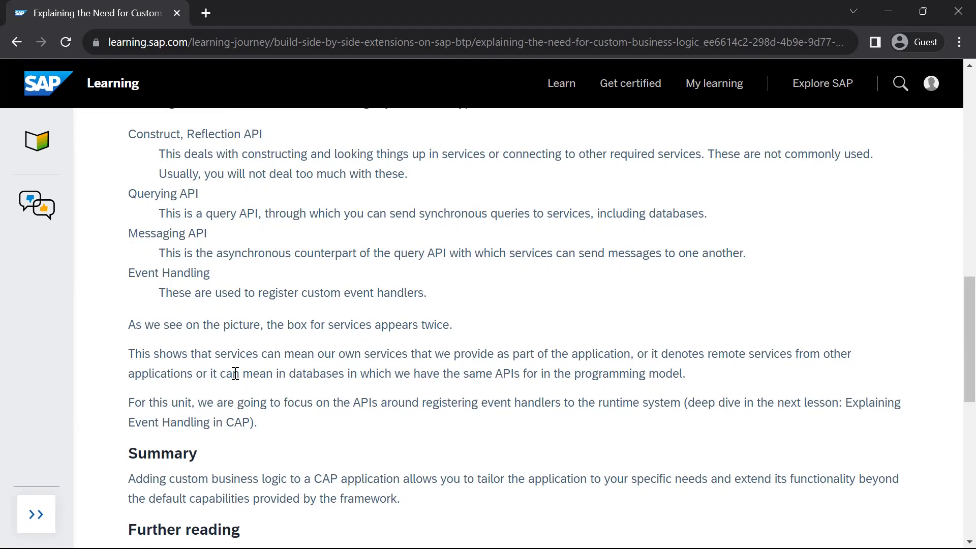
mouse_move(303, 375)
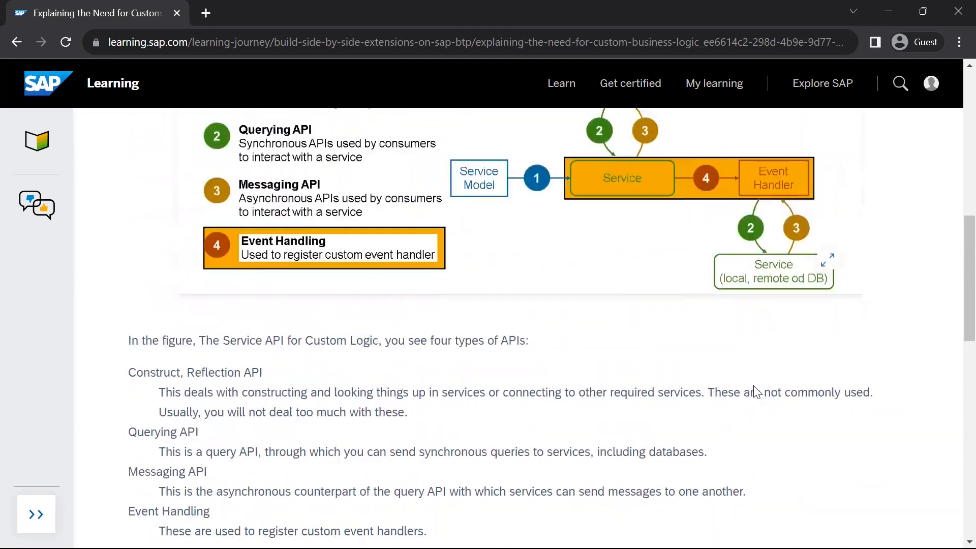
Read through Further reading to the footer, highlighting the event-handler registration phrase
scroll(down, 3)
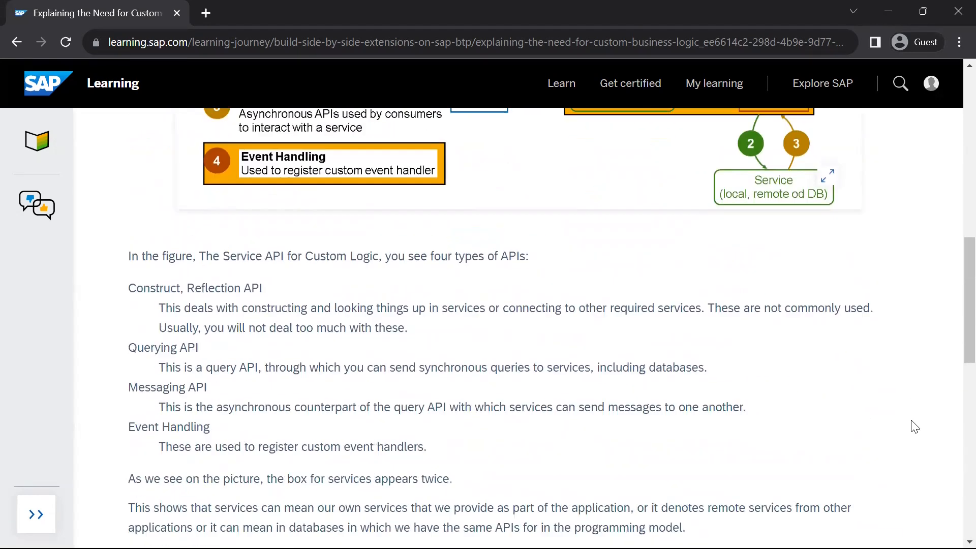
scroll(down, 3)
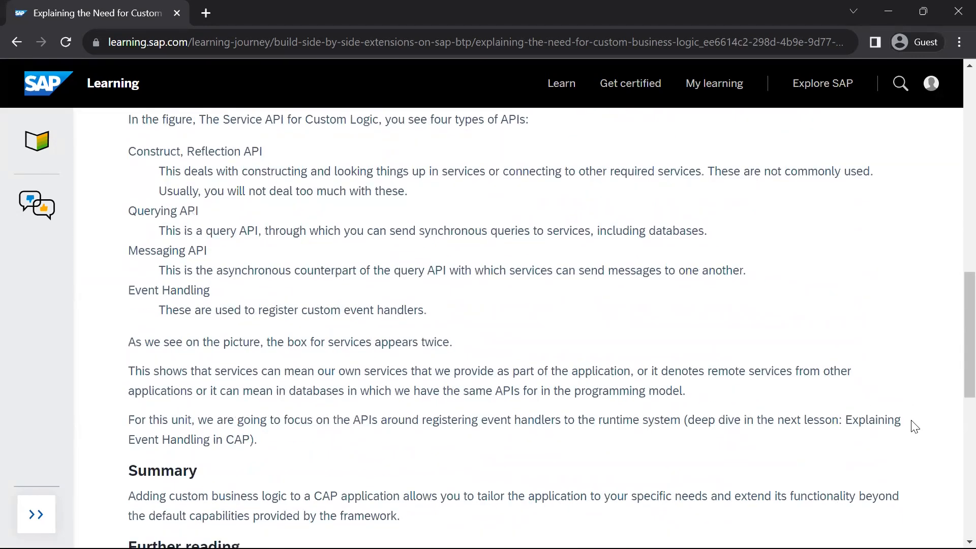
scroll(down, 3)
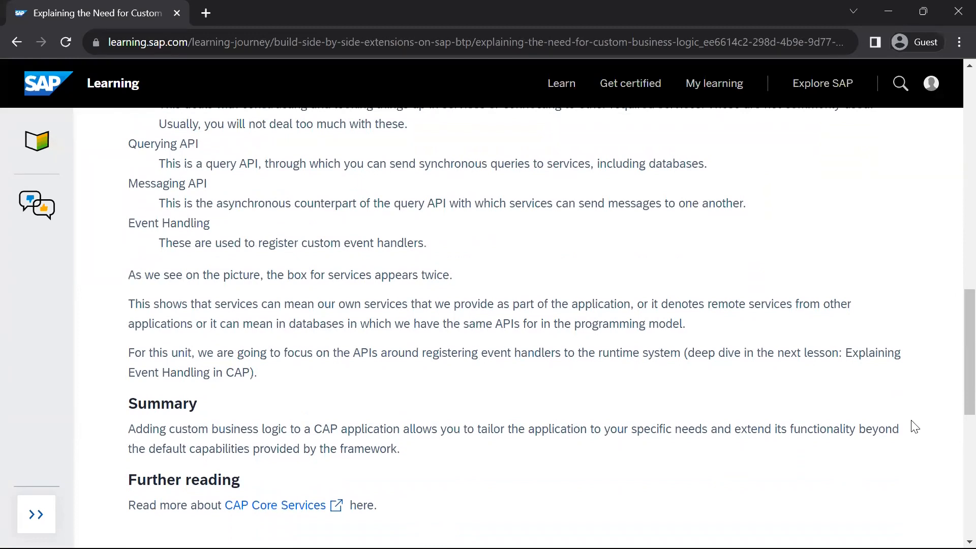
scroll(down, 3)
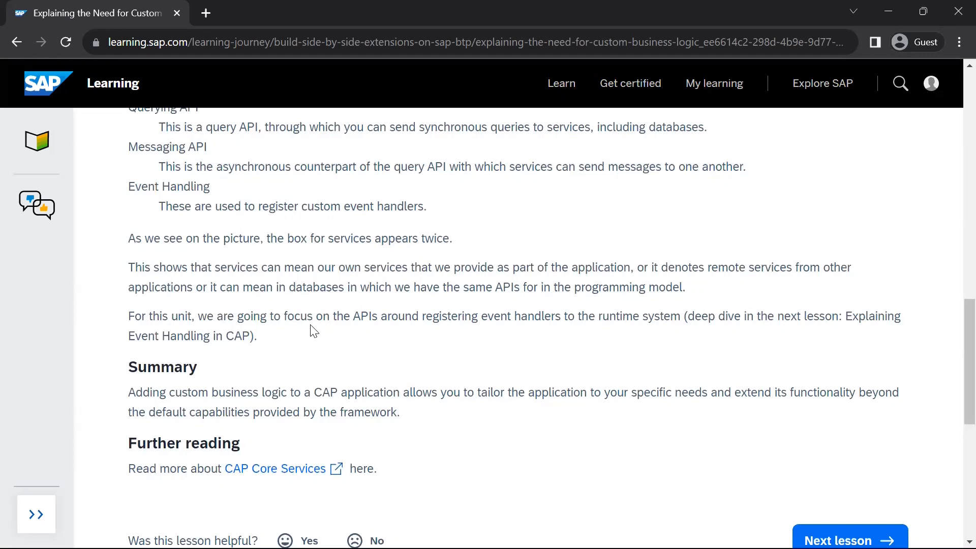
drag(425, 316, 552, 316)
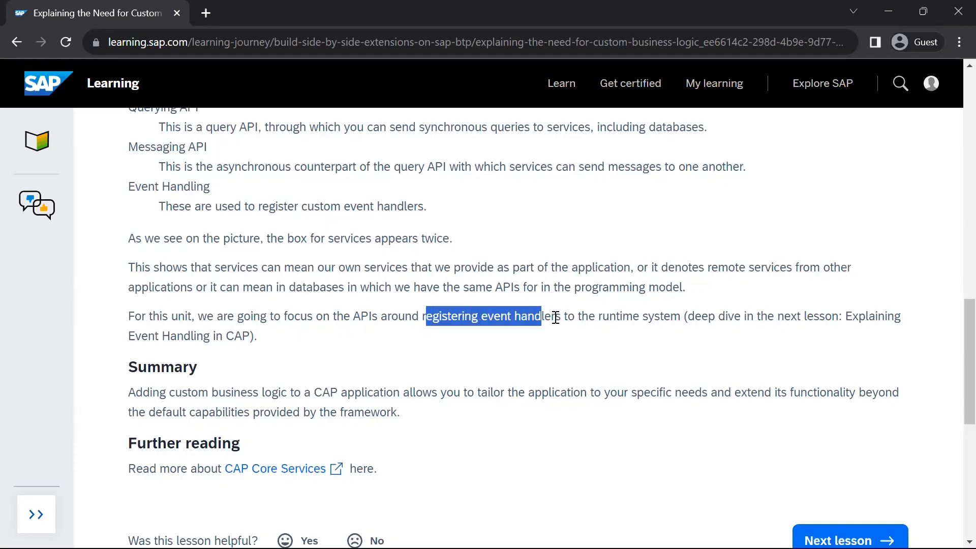
drag(554, 315, 680, 316)
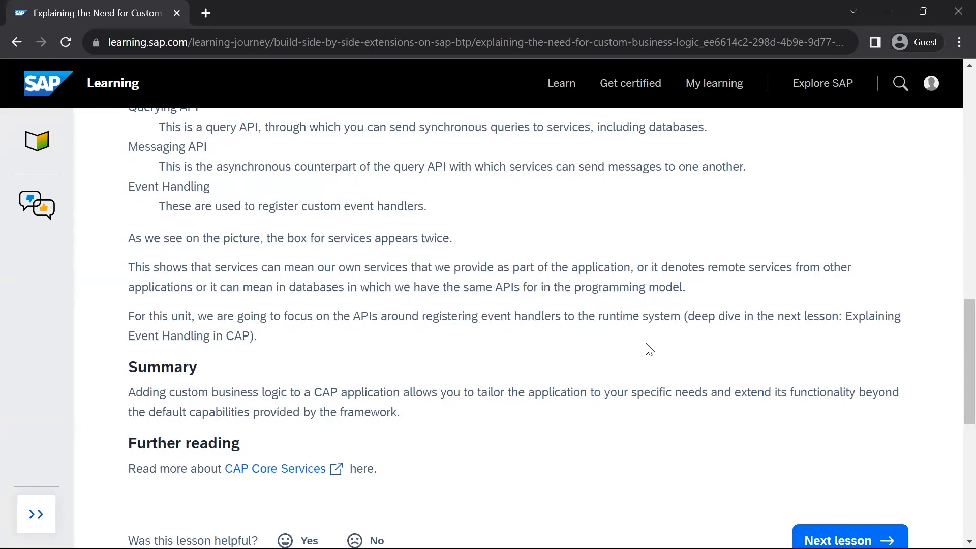
scroll(down, 3)
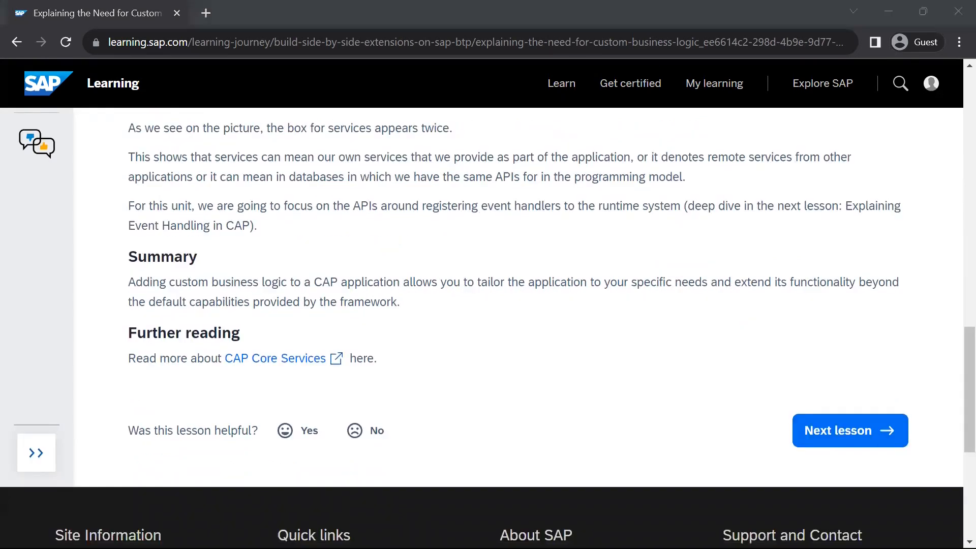
Open 'Describing Error Handling', hide the lesson sidebar, and scroll to Operational Errors
click(849, 430)
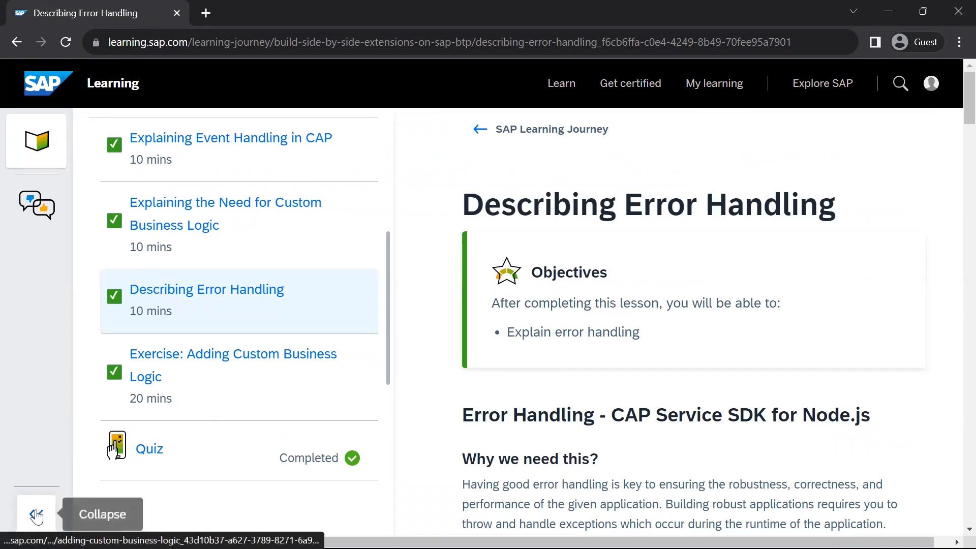
click(36, 514)
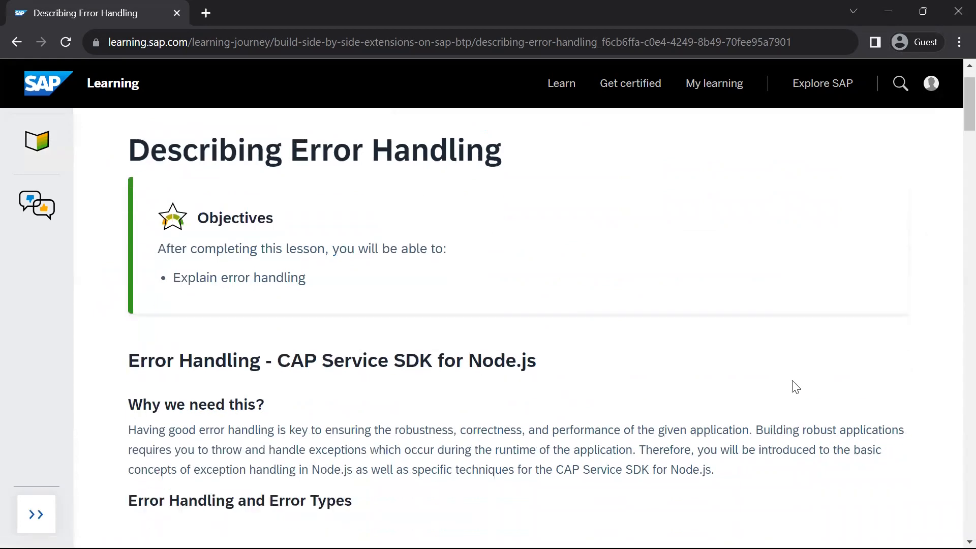
scroll(down, 3)
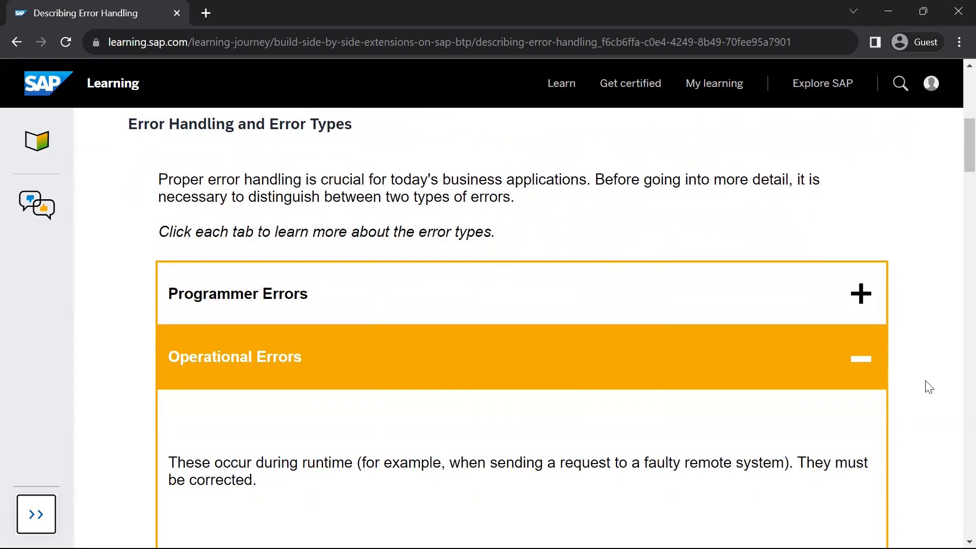
mouse_move(508, 305)
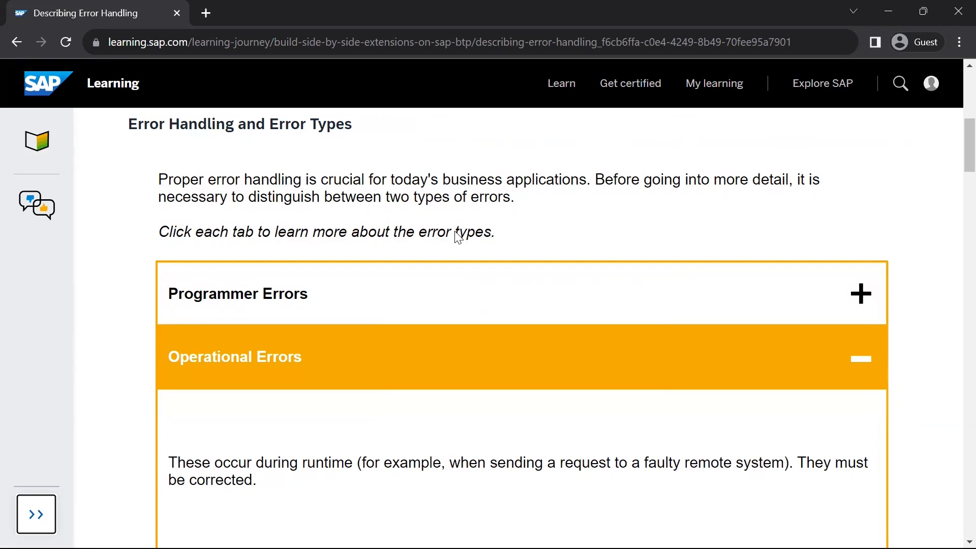
click(238, 293)
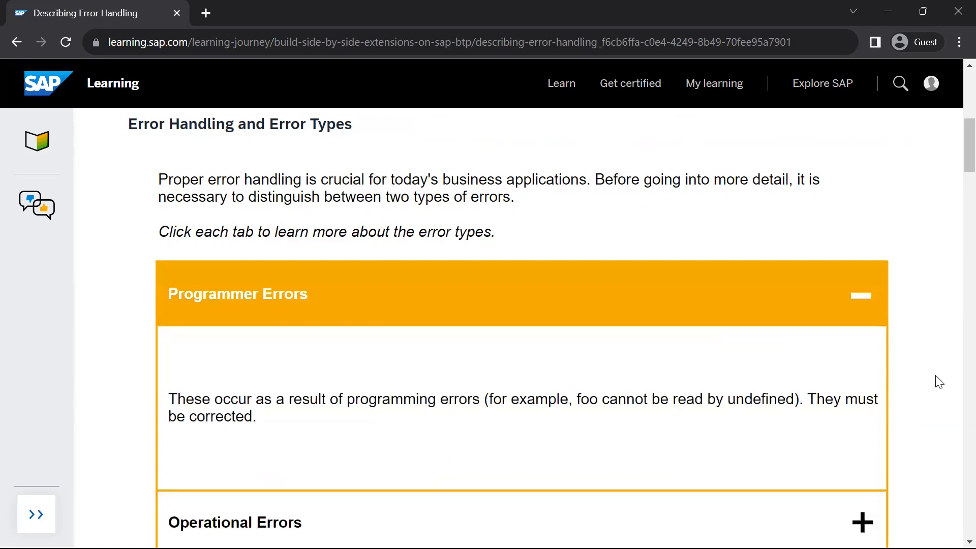
mouse_move(931, 380)
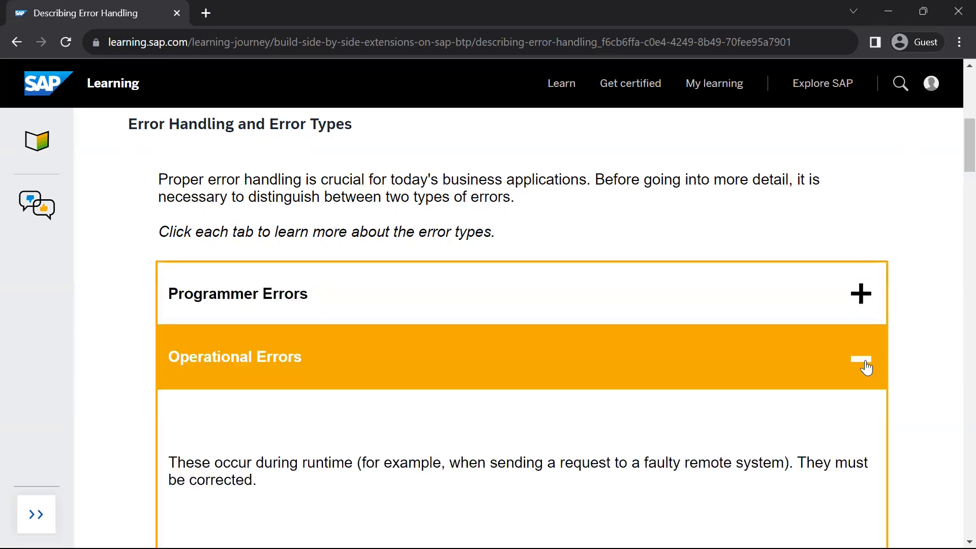
scroll(down, 3)
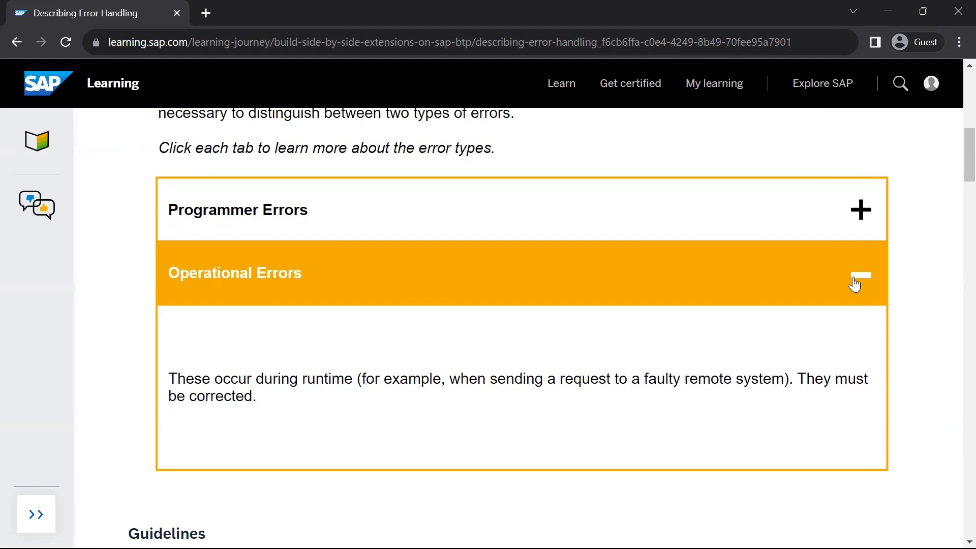
Scroll through the Guidelines, highlighting the phrase about catching unexpected errors
scroll(down, 3)
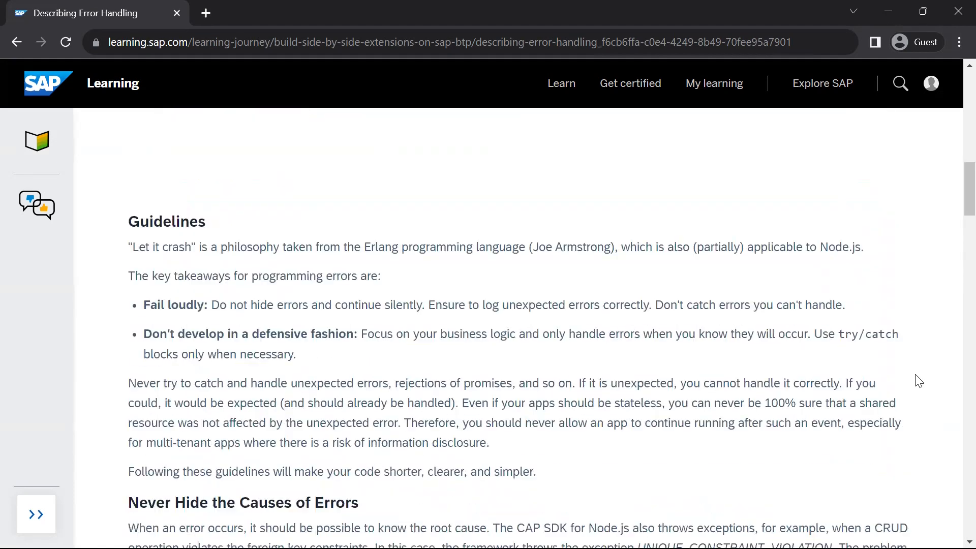
scroll(down, 3)
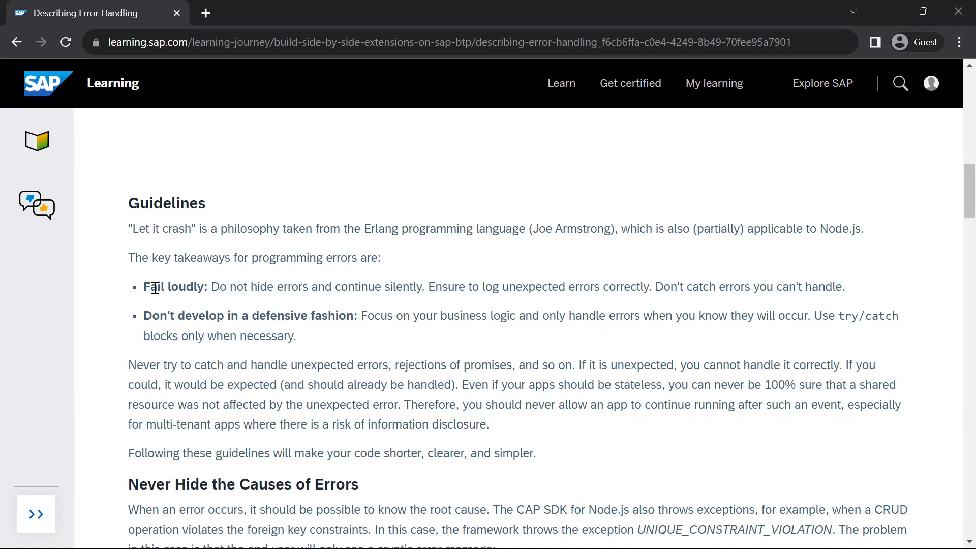
mouse_move(370, 293)
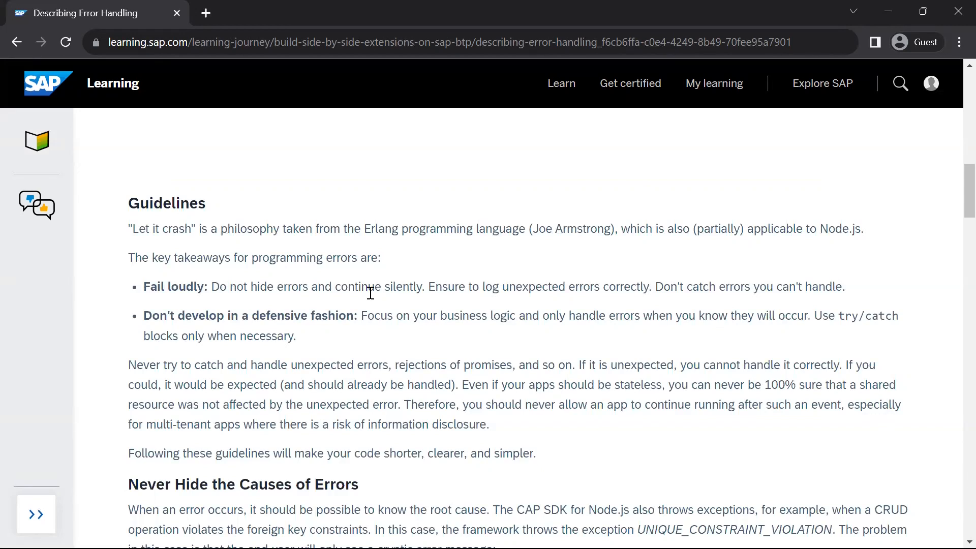
mouse_move(216, 367)
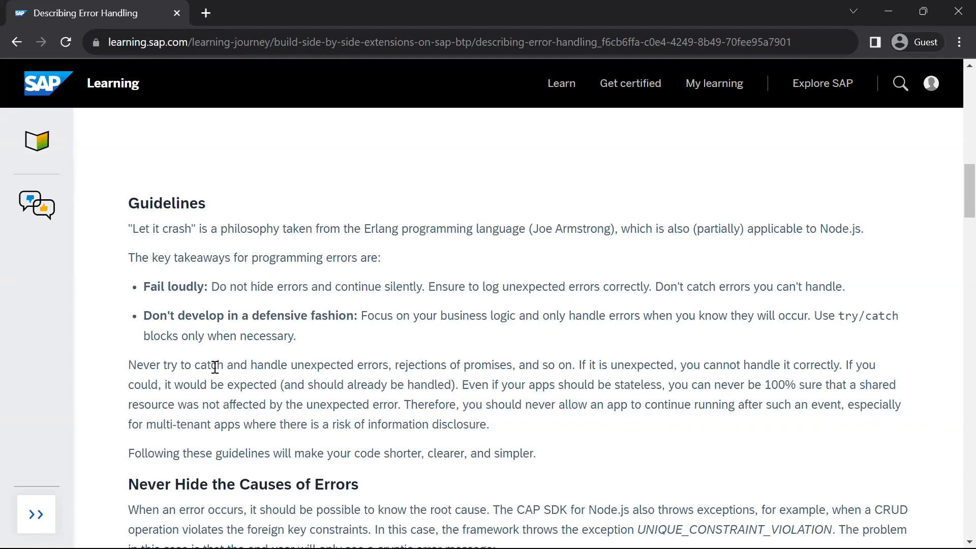
drag(216, 364, 367, 364)
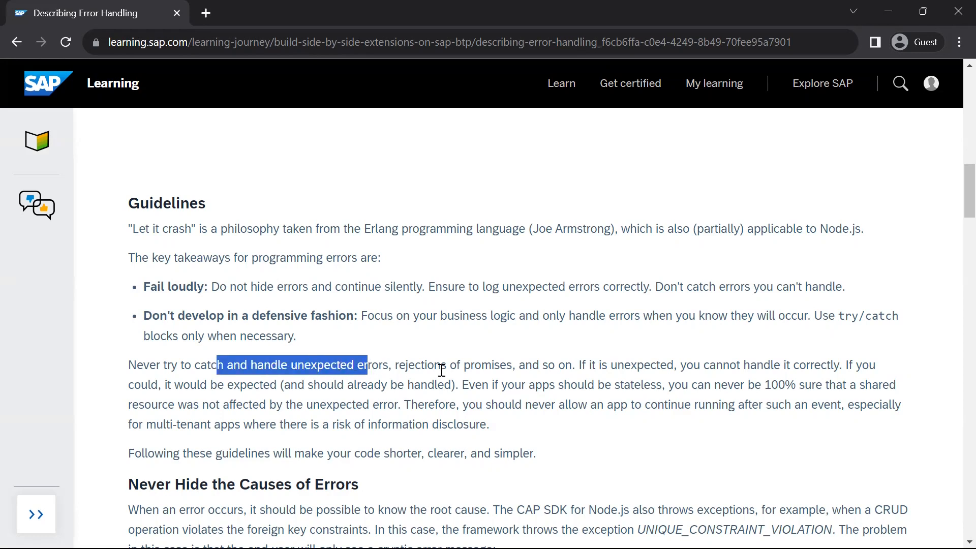
click(439, 365)
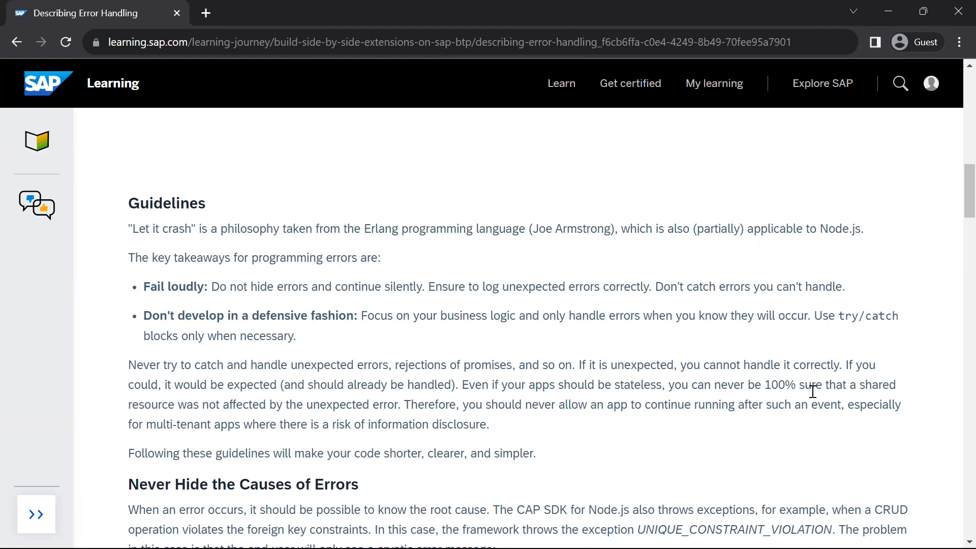
mouse_move(745, 385)
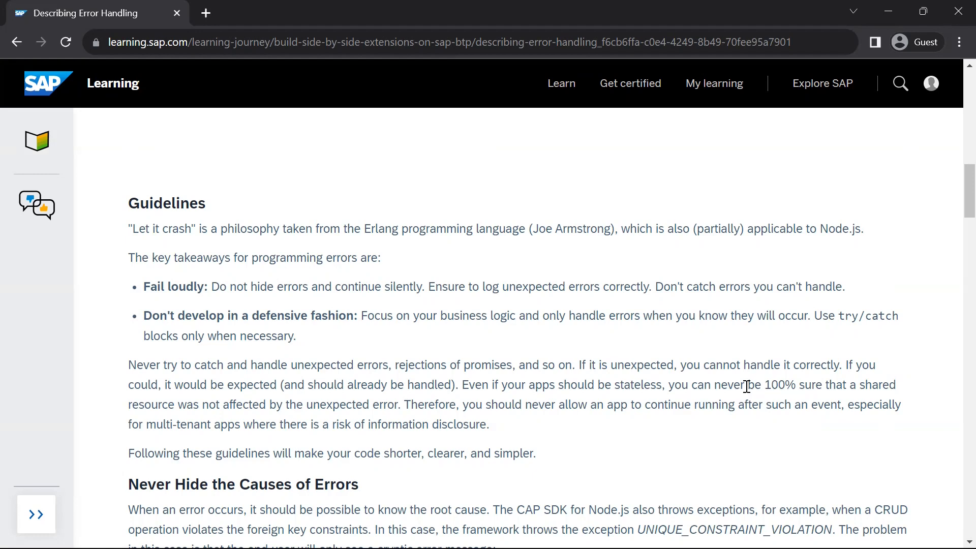
scroll(down, 3)
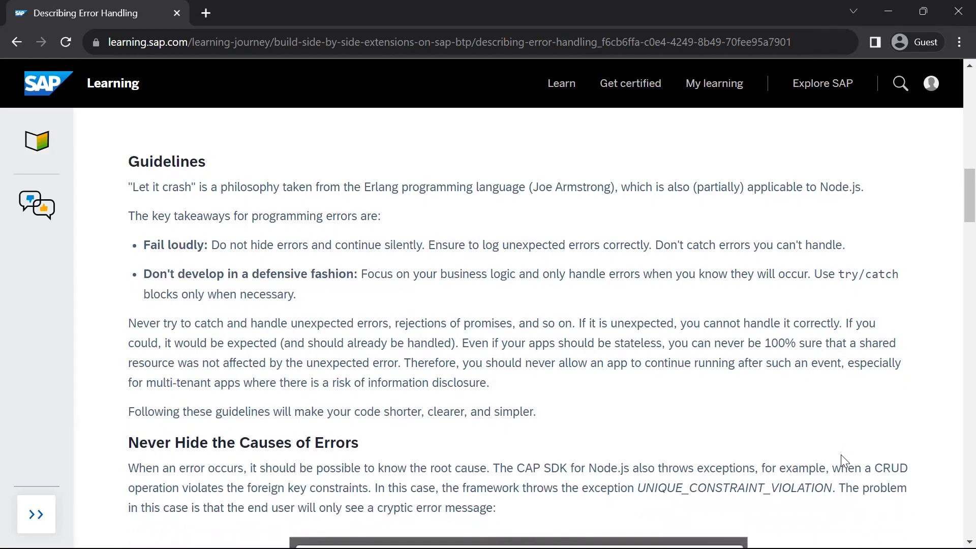
Scroll past the 'Unique constraint violation' screenshot to the error handler paragraph
scroll(down, 3)
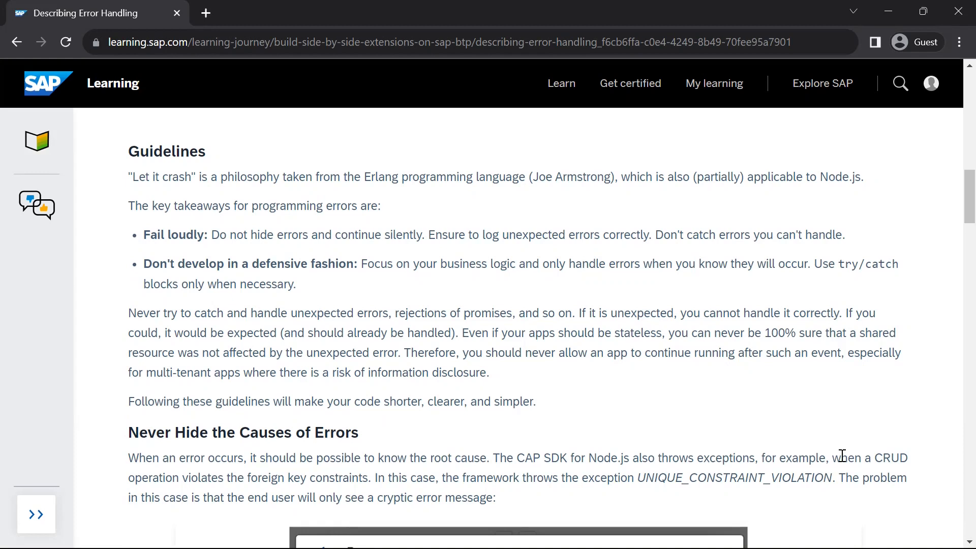
scroll(down, 3)
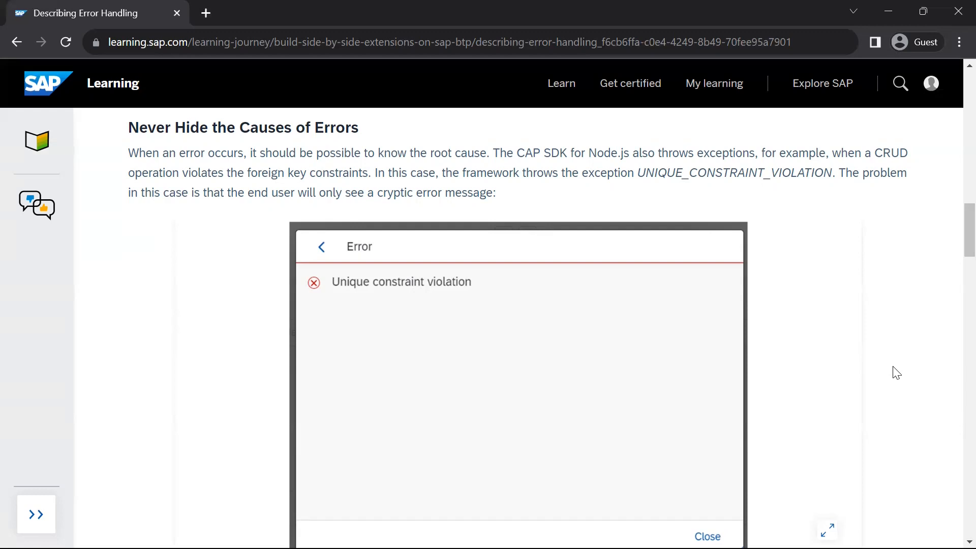
scroll(down, 3)
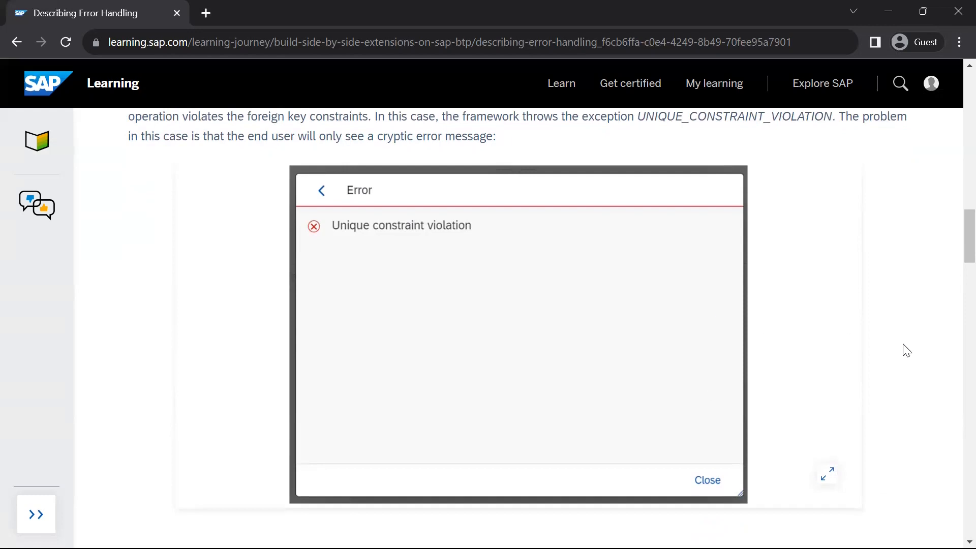
mouse_move(427, 257)
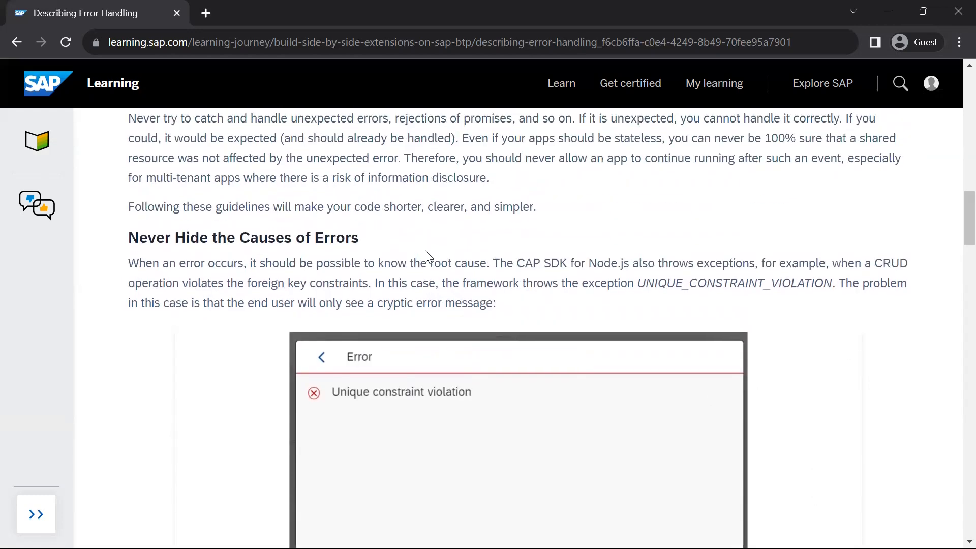
mouse_move(376, 425)
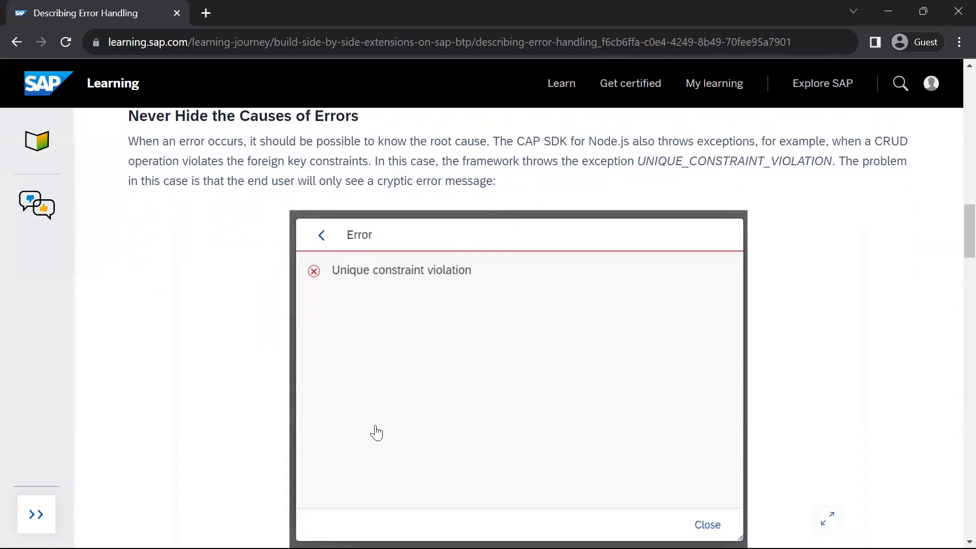
scroll(down, 3)
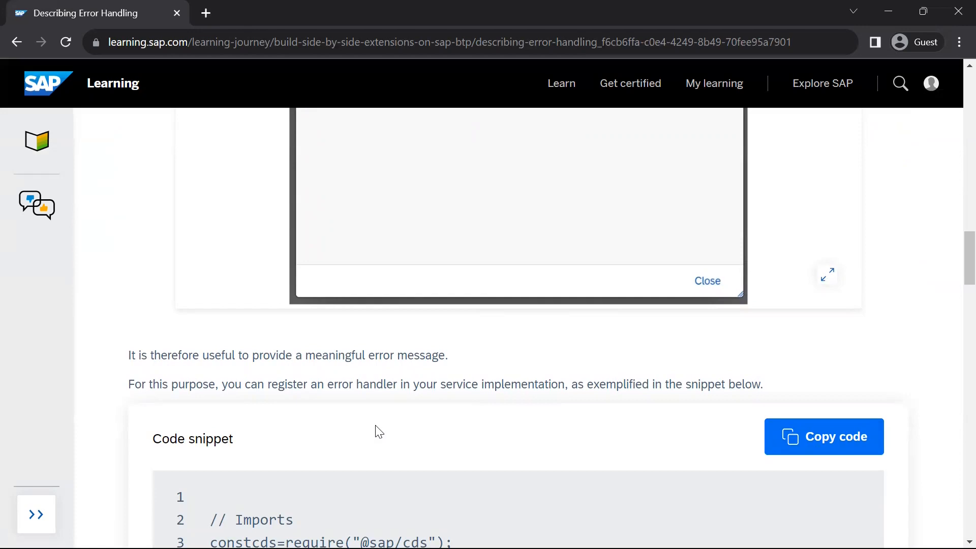
Highlight the phrase about registering an error handler and scroll into its code
scroll(down, 3)
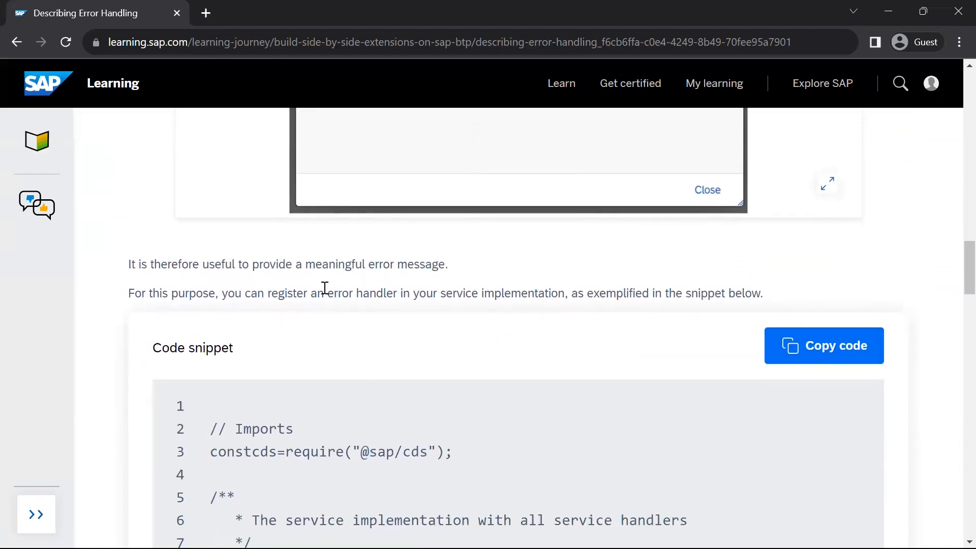
drag(324, 294, 558, 294)
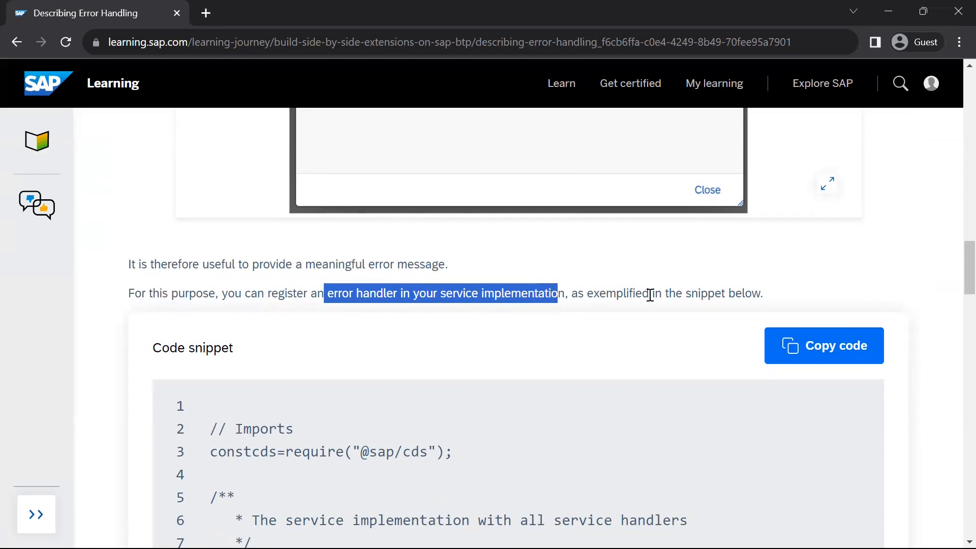
scroll(down, 3)
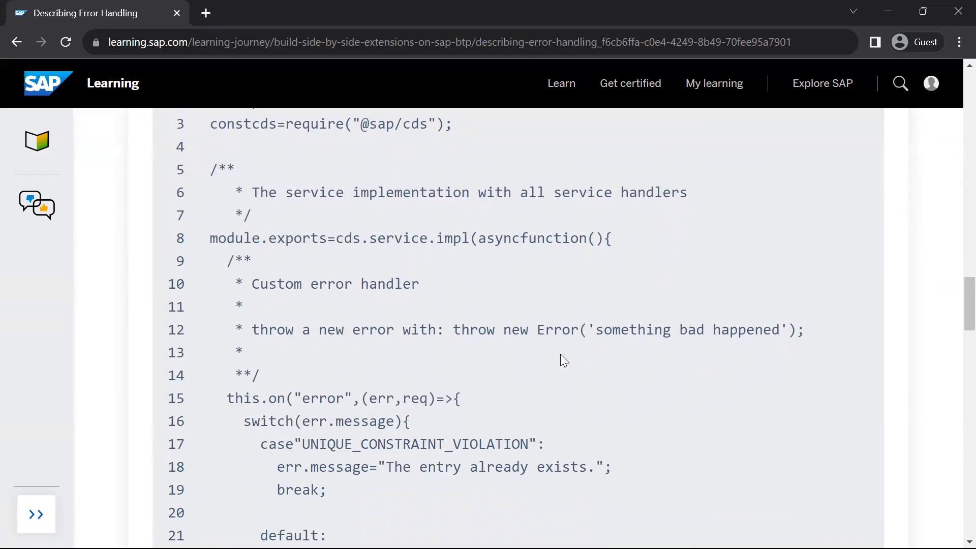
scroll(down, 3)
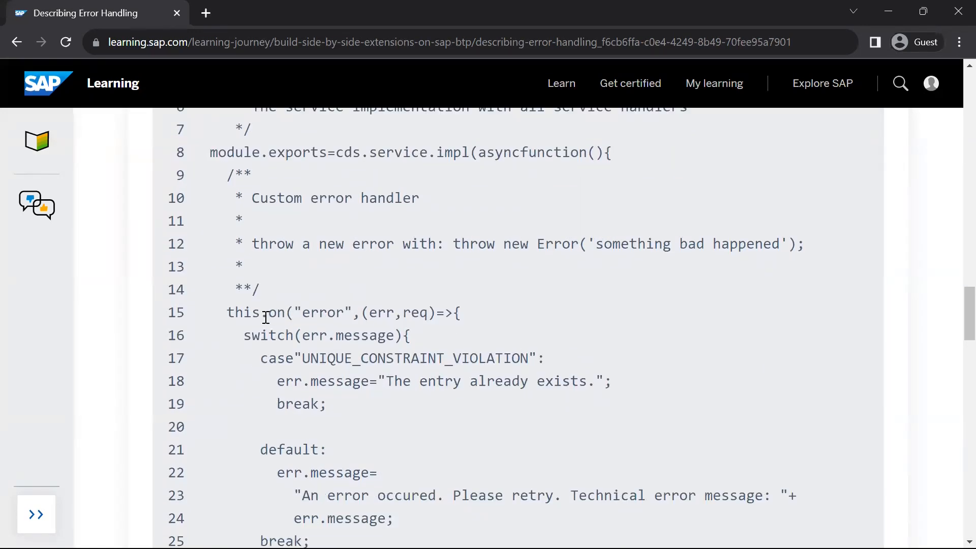
drag(269, 313, 459, 312)
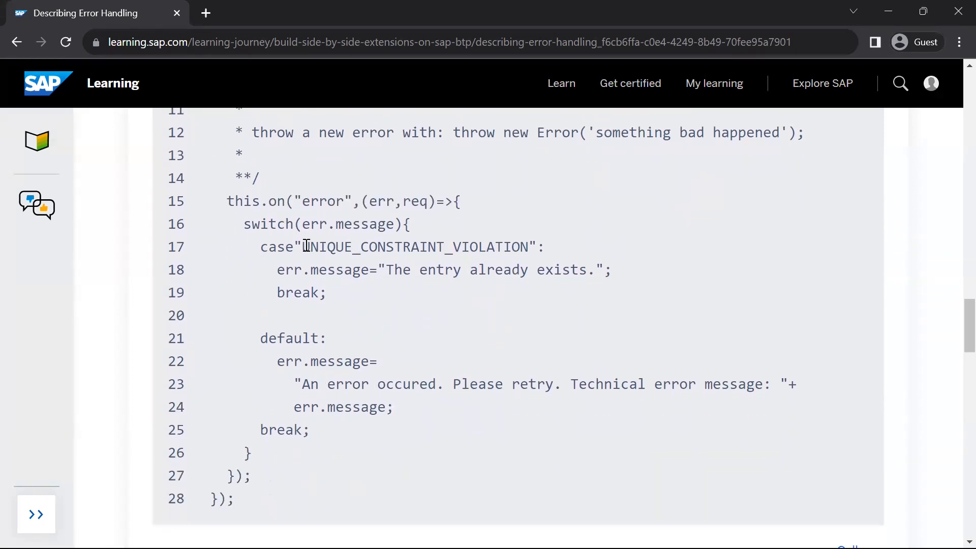
Highlight the UNIQUE_CONSTRAINT_VIOLATION case and its 'The entry already exists.' message line
double_click(414, 246)
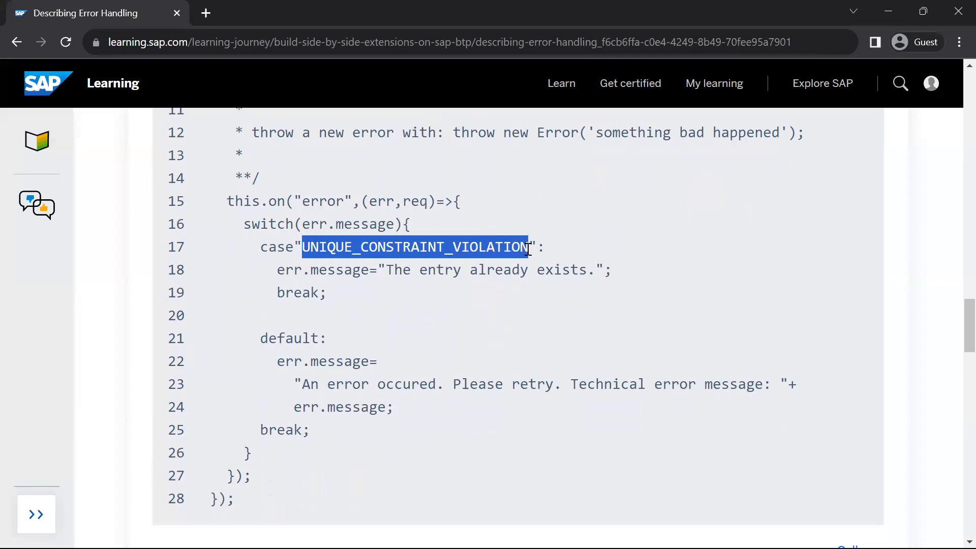
click(281, 286)
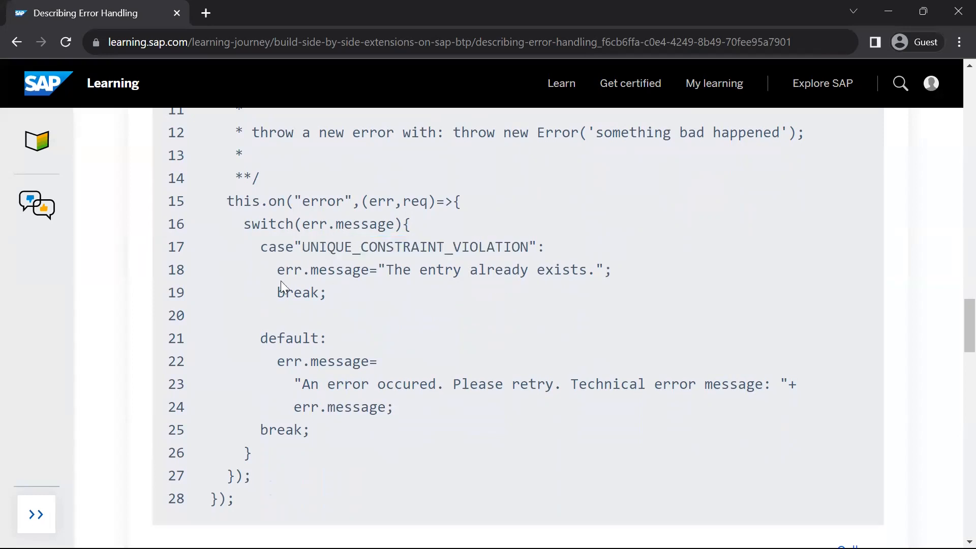
drag(277, 270, 612, 270)
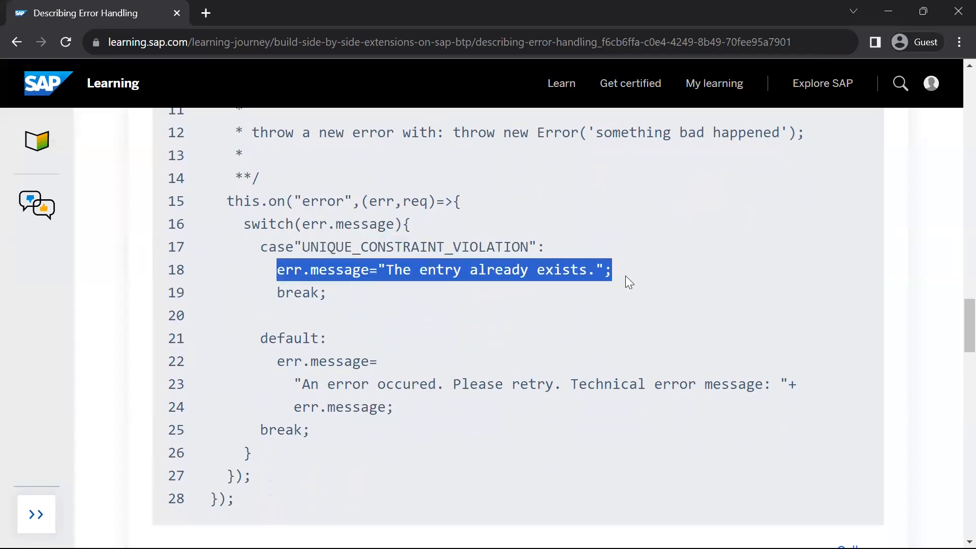
scroll(down, 3)
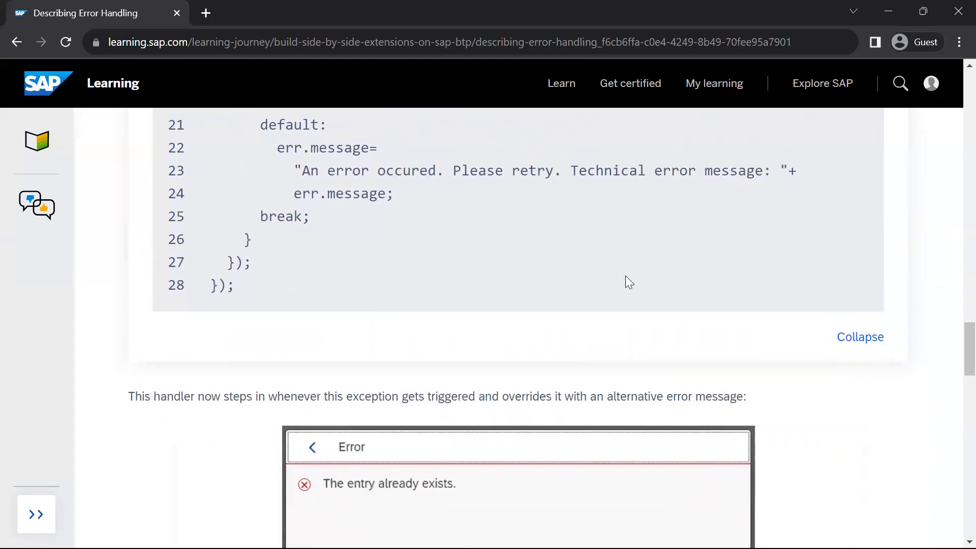
Scroll past the 'The entry already exists.' screenshot to Raising and Catching Exceptions
scroll(down, 3)
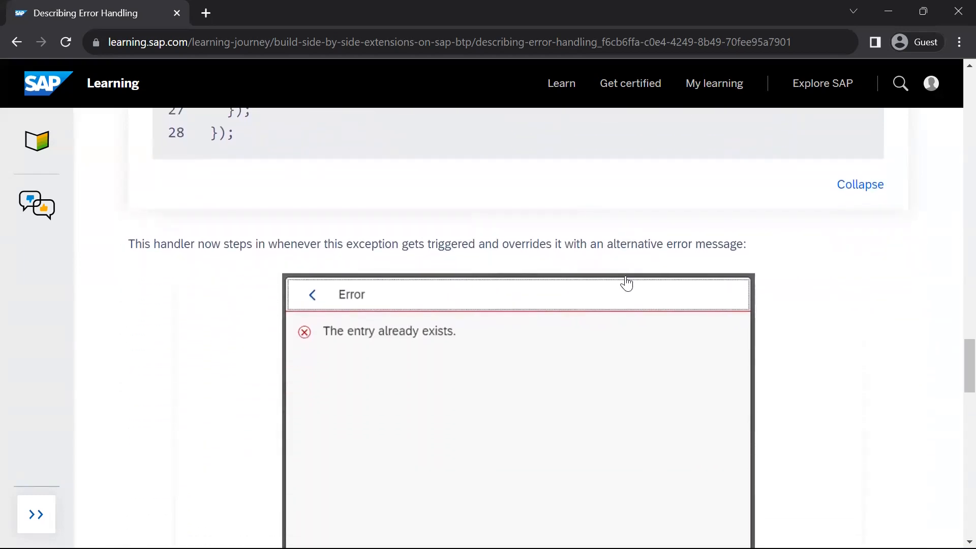
mouse_move(877, 312)
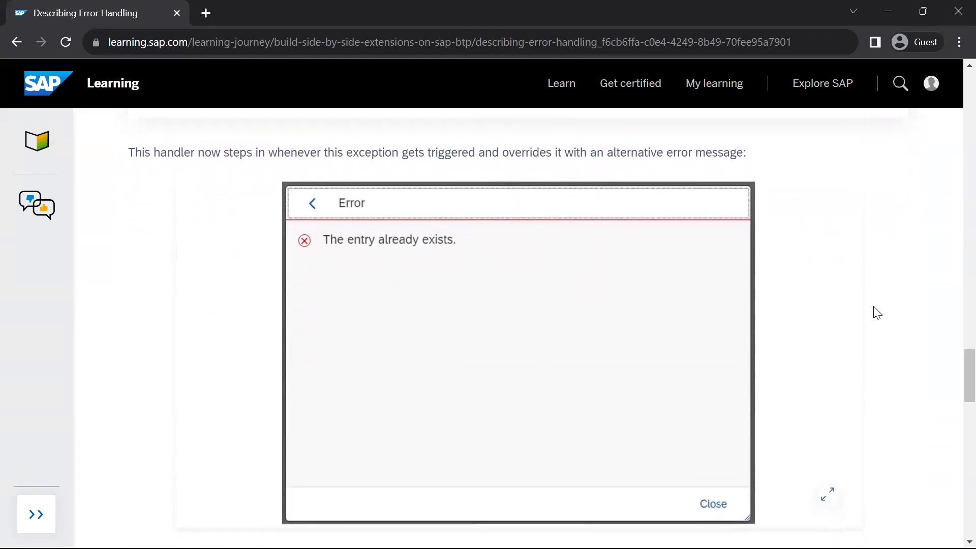
scroll(down, 3)
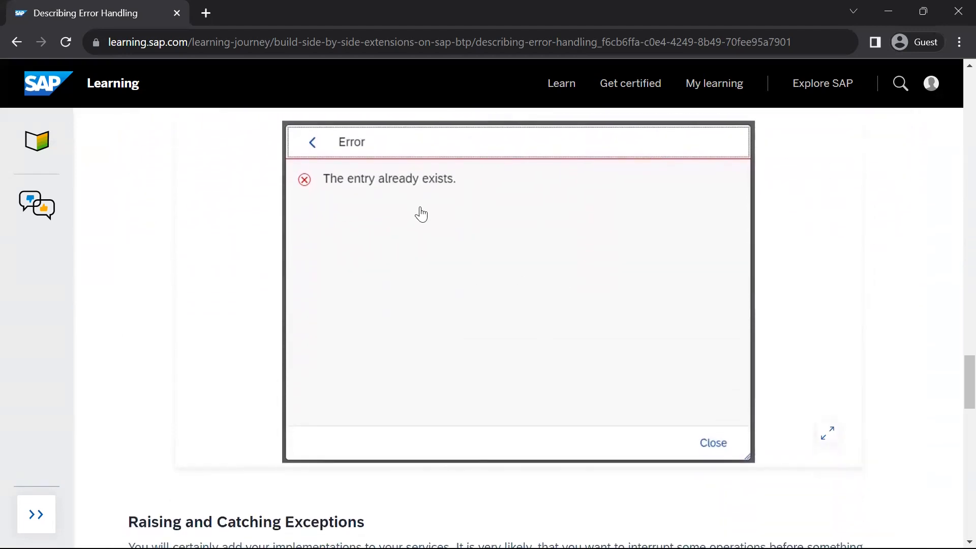
mouse_move(930, 403)
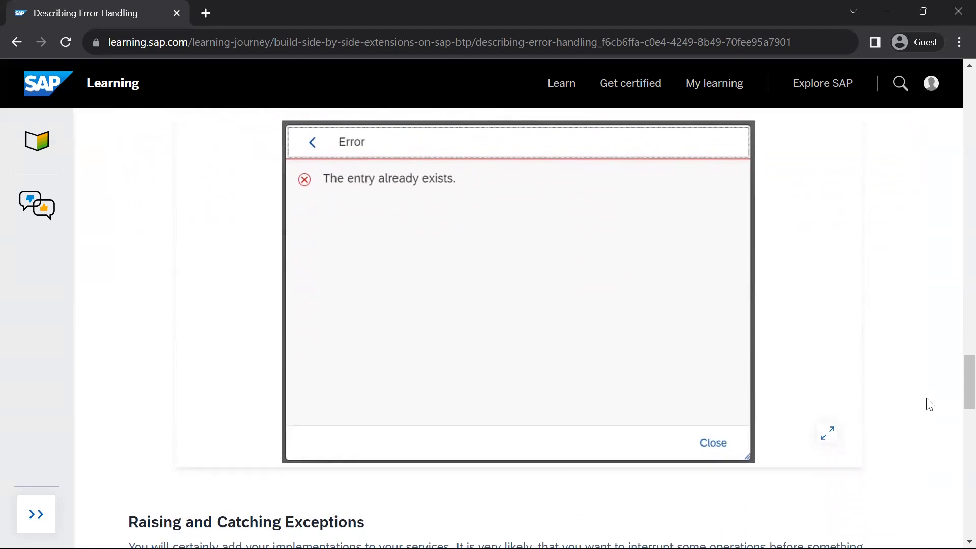
scroll(down, 3)
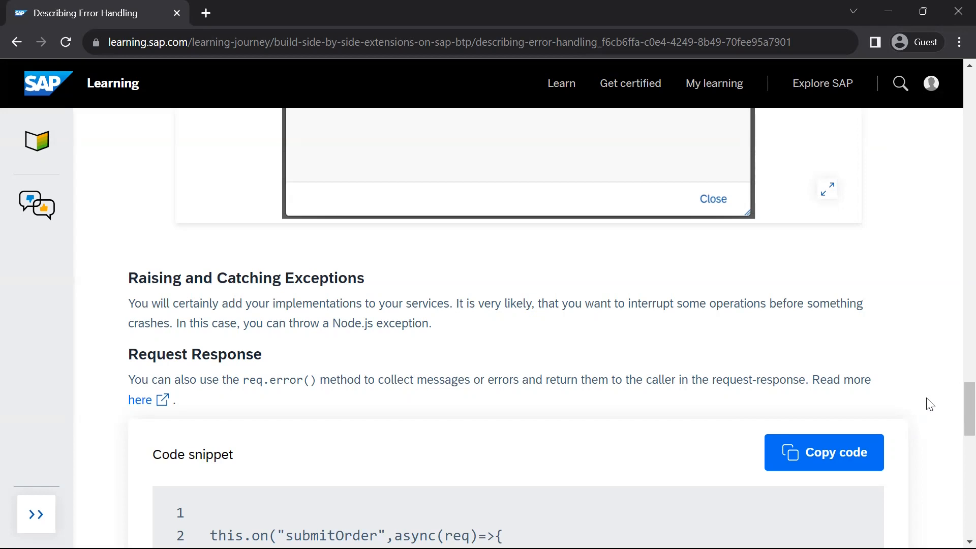
Scroll through the submitOrder req.error() 409 snippet down to the lesson Summary
scroll(down, 3)
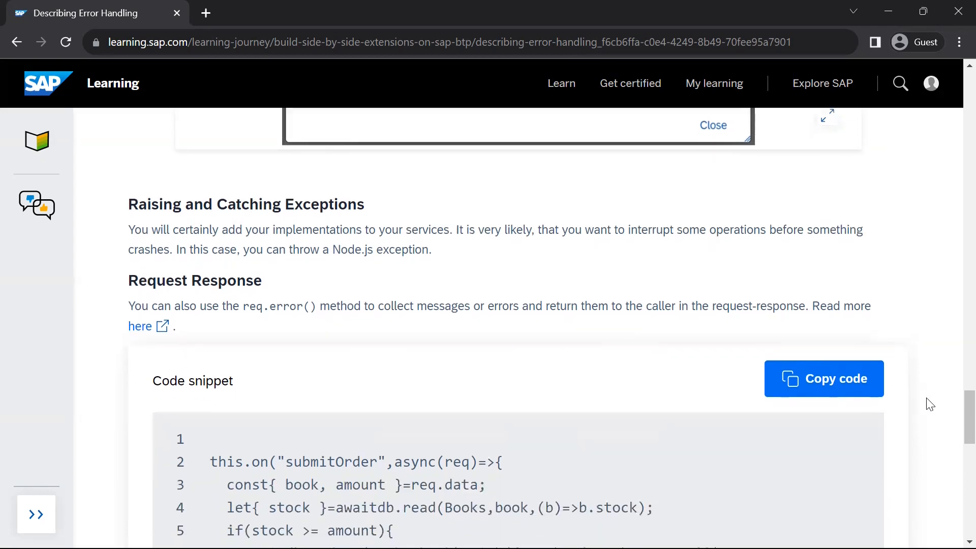
scroll(down, 3)
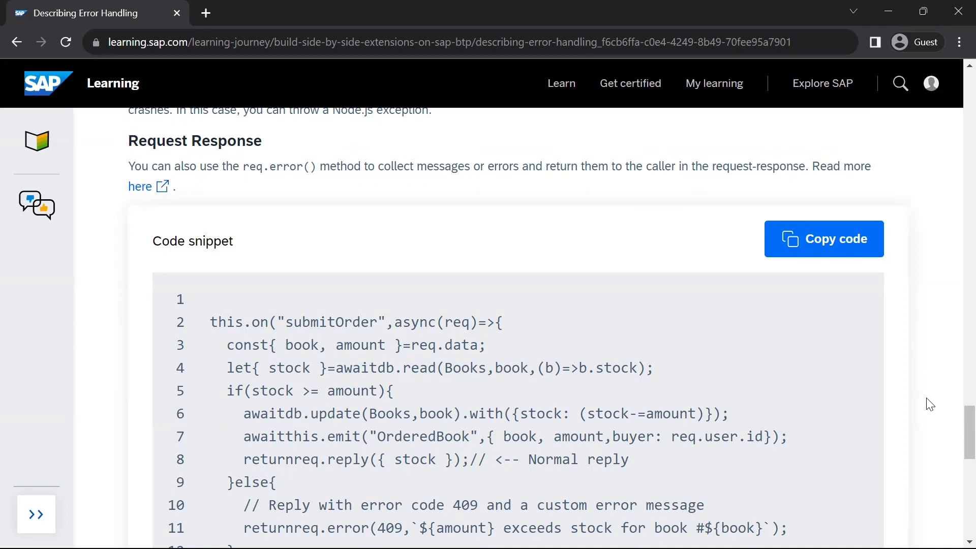
scroll(down, 3)
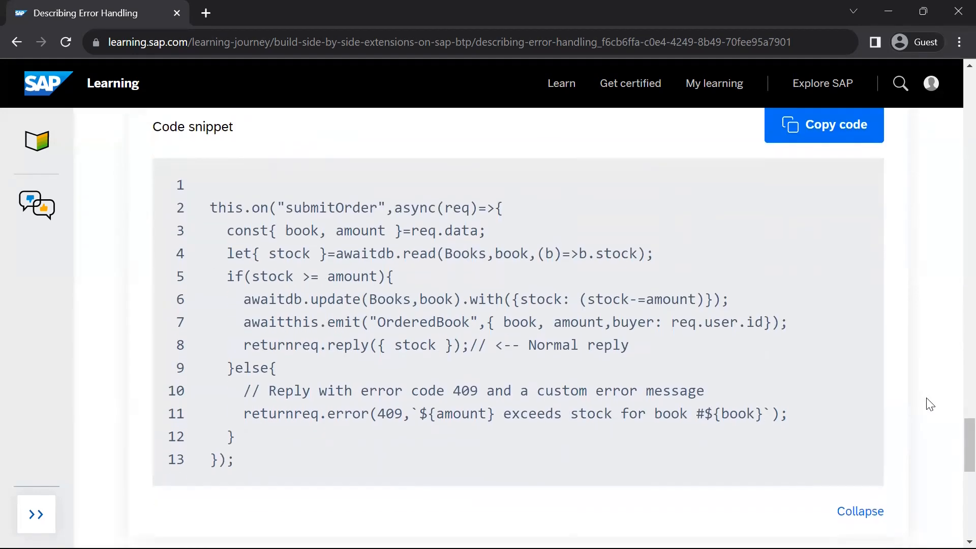
scroll(down, 3)
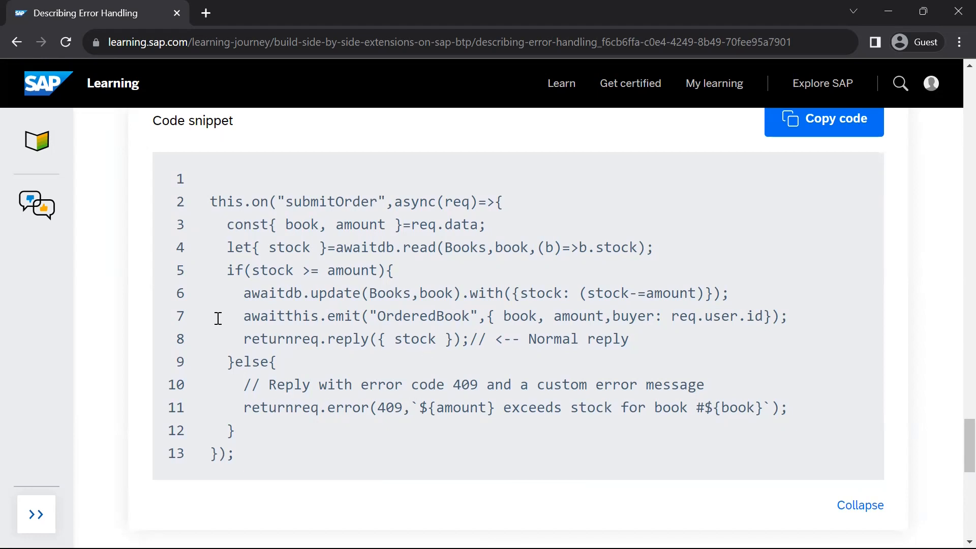
mouse_move(506, 340)
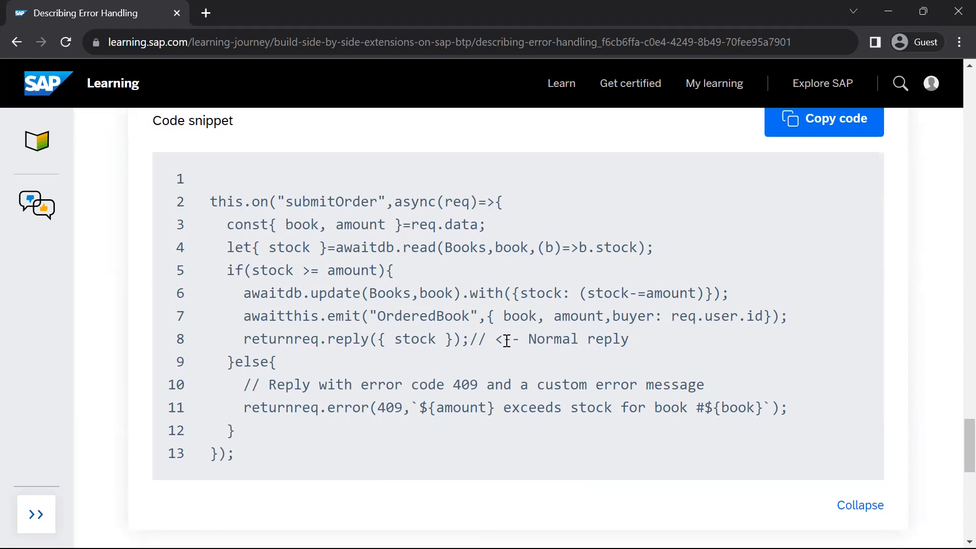
mouse_move(318, 408)
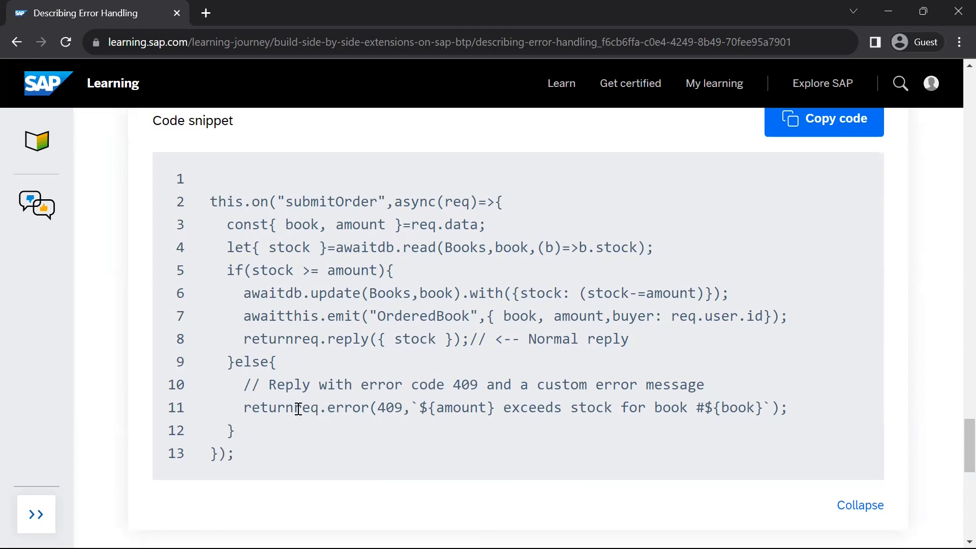
drag(293, 408, 786, 408)
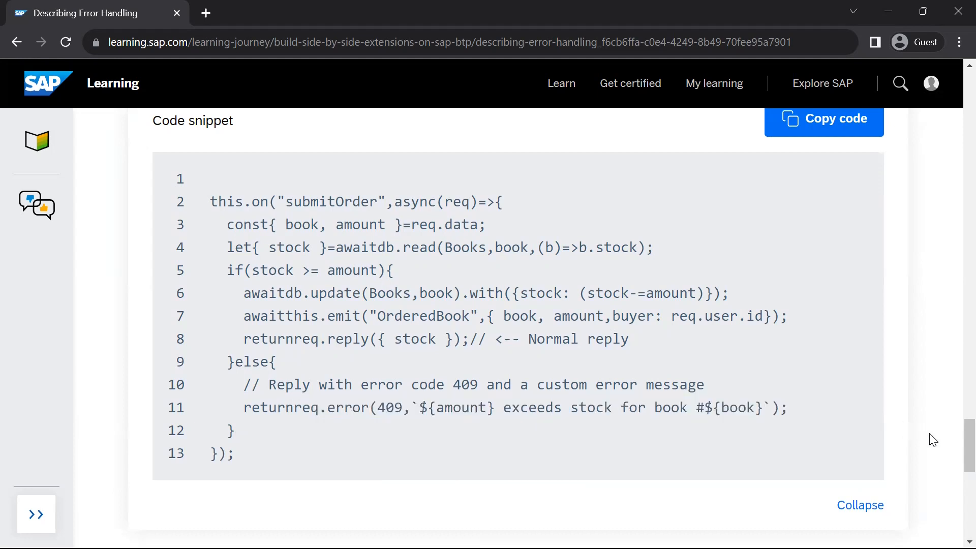
scroll(down, 3)
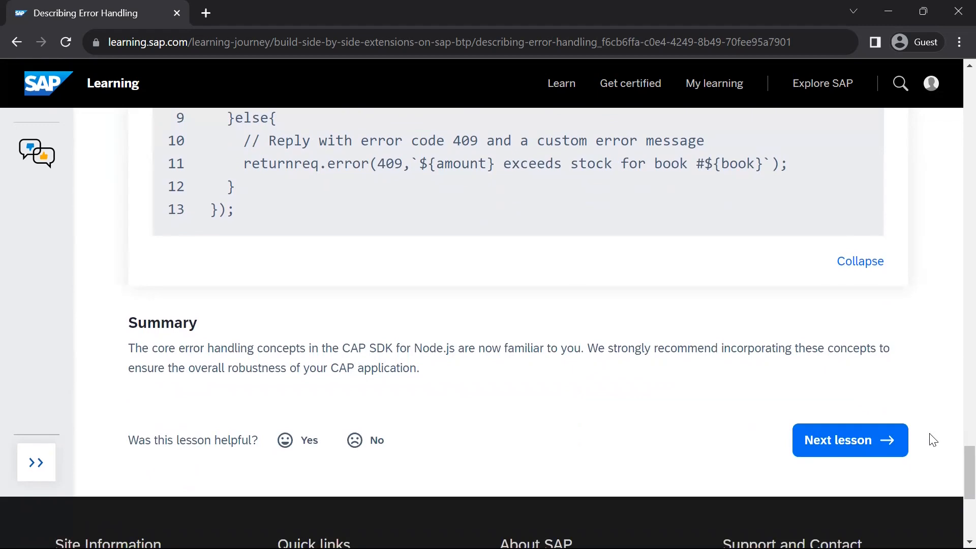